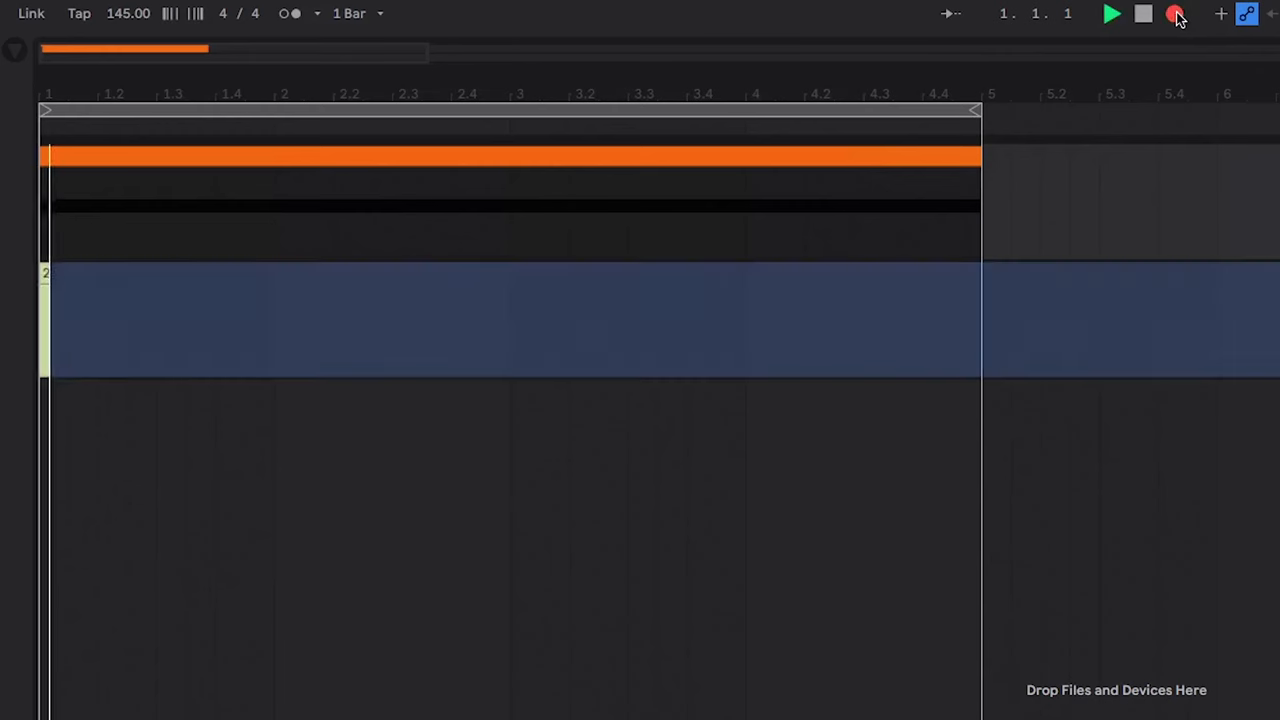
- Record the random melody into a MIDI clip on the Serum 7 track, then stop
{"action": "left_click", "coordinate": [1112, 12]}
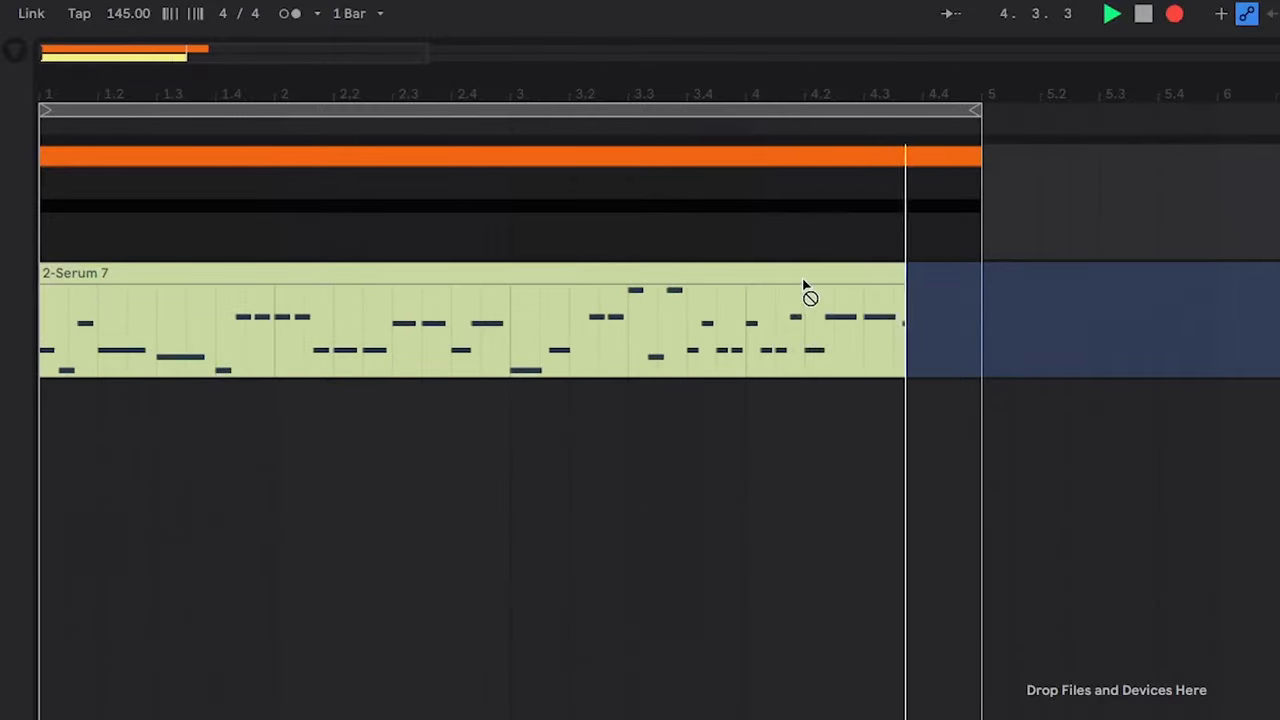
{"action": "left_click", "coordinate": [500, 320]}
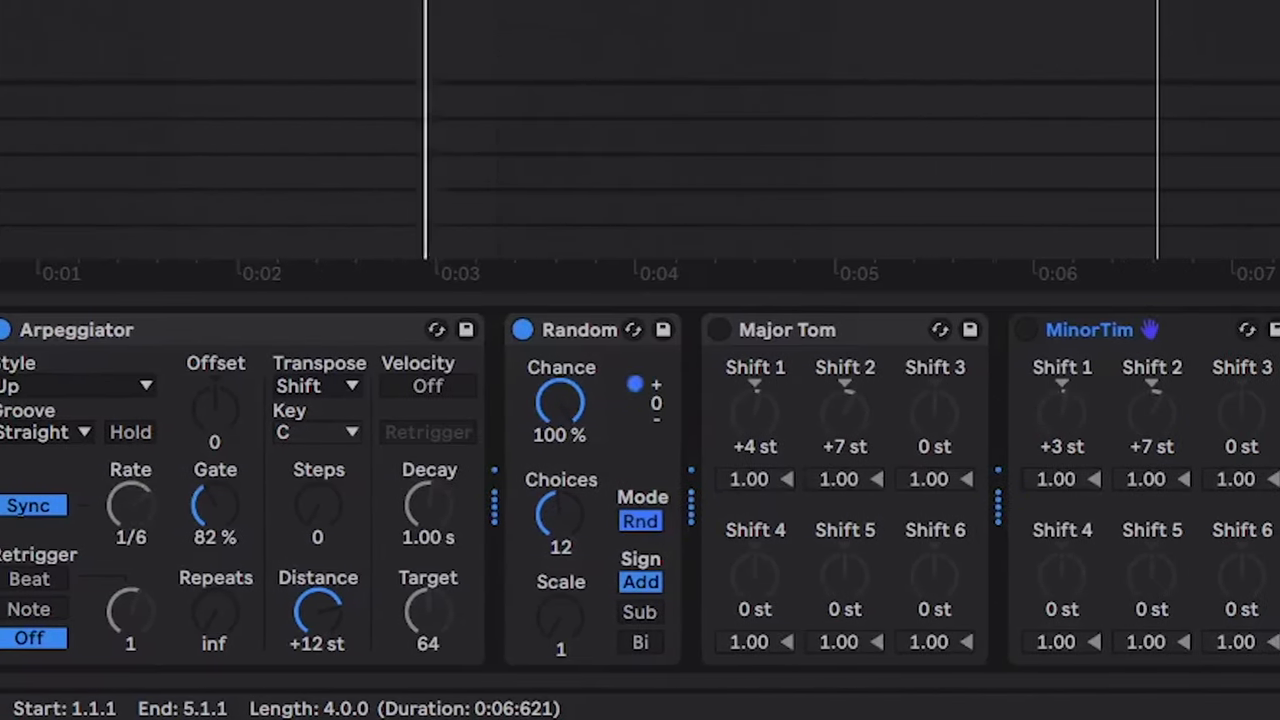
{"action": "scroll", "scroll_direction": "right", "scroll_amount": 3}
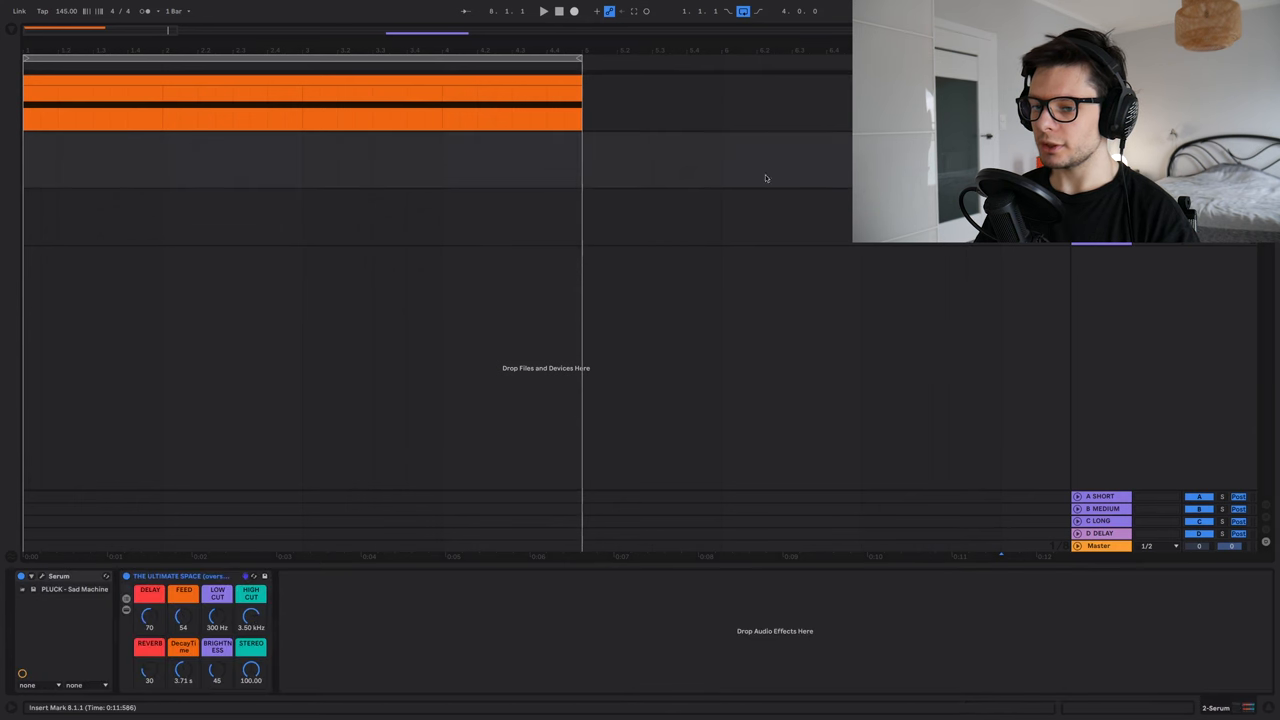
- Place an Arpeggiator ahead of the Serum pluck instrument on the track
{"action": "left_click", "coordinate": [74, 80]}
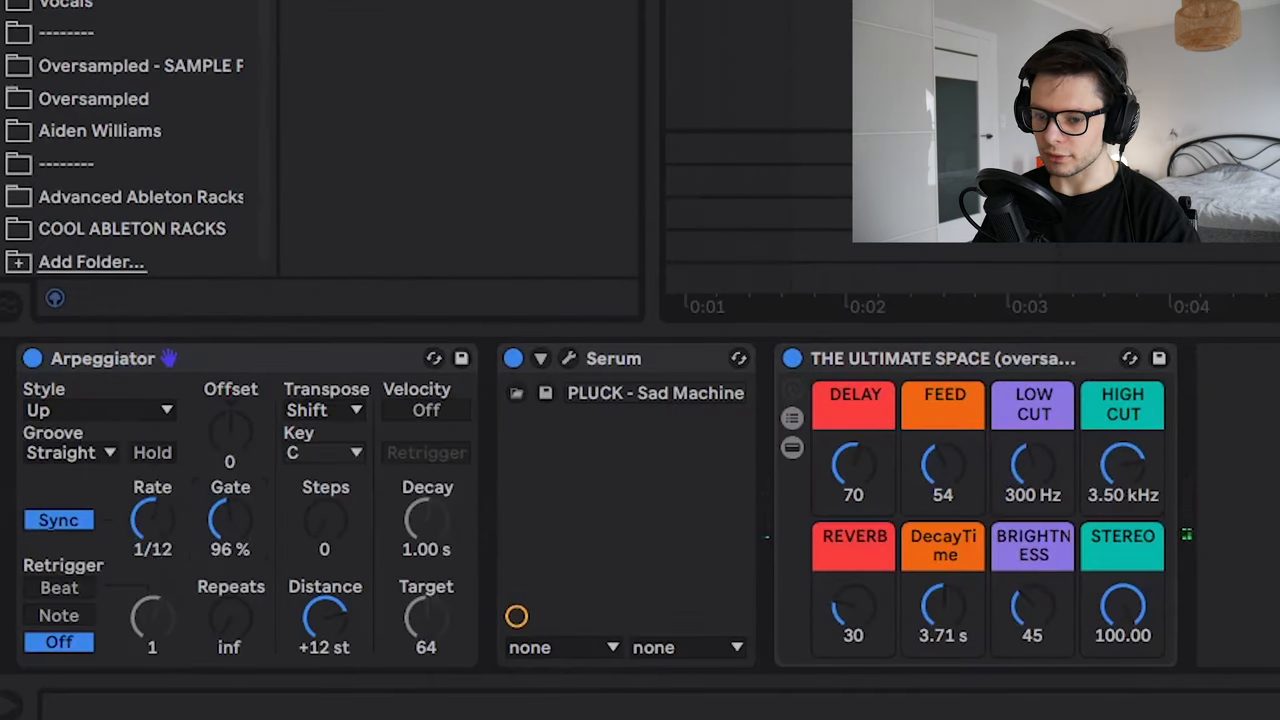
- Audition the Arpeggiator rate at 1/24 and 1/16, settling on 1/8 notes
{"action": "left_click_drag", "start_coordinate": [152, 520], "coordinate": [152, 560]}
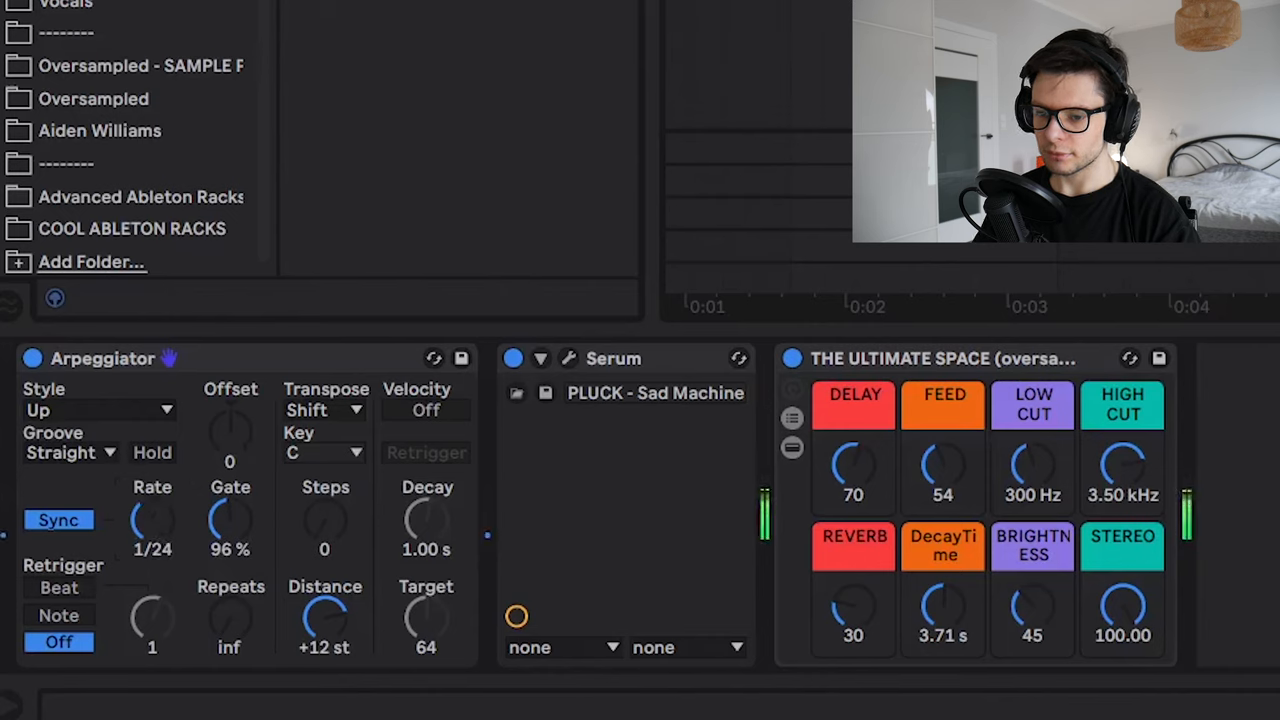
{"action": "left_click_drag", "start_coordinate": [152, 516], "coordinate": [160, 500]}
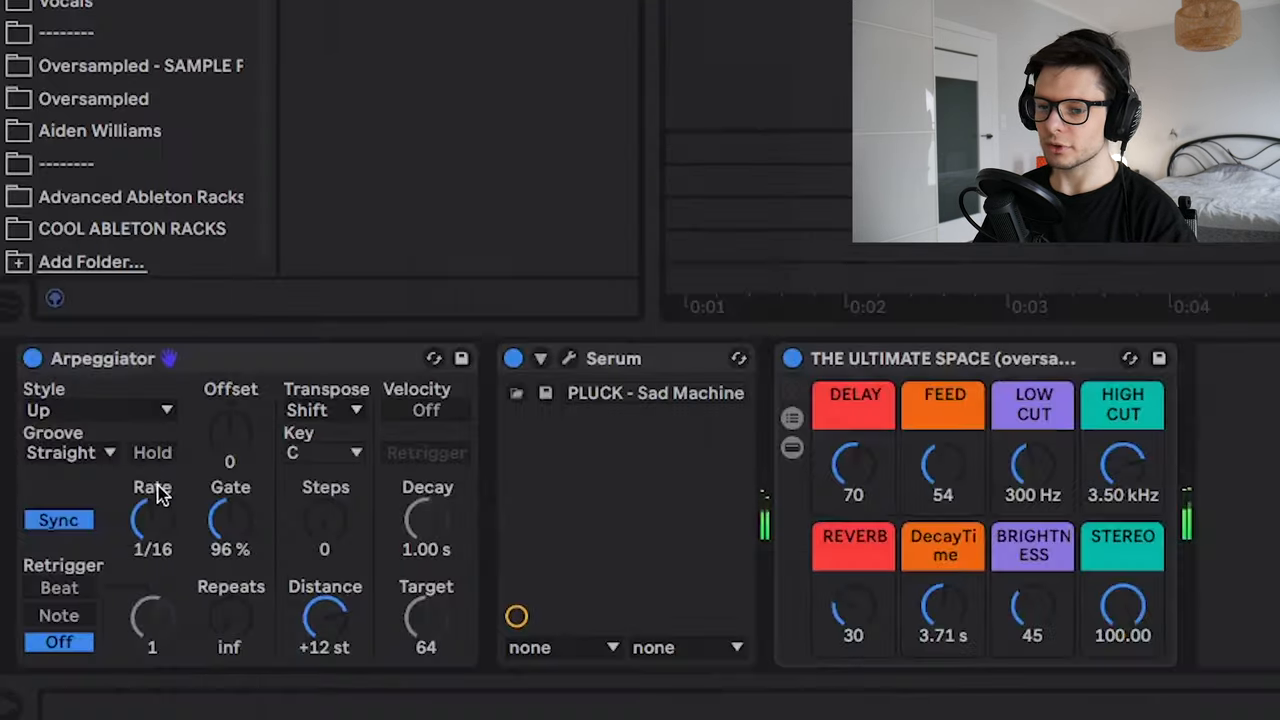
{"action": "left_click_drag", "start_coordinate": [152, 520], "coordinate": [164, 490]}
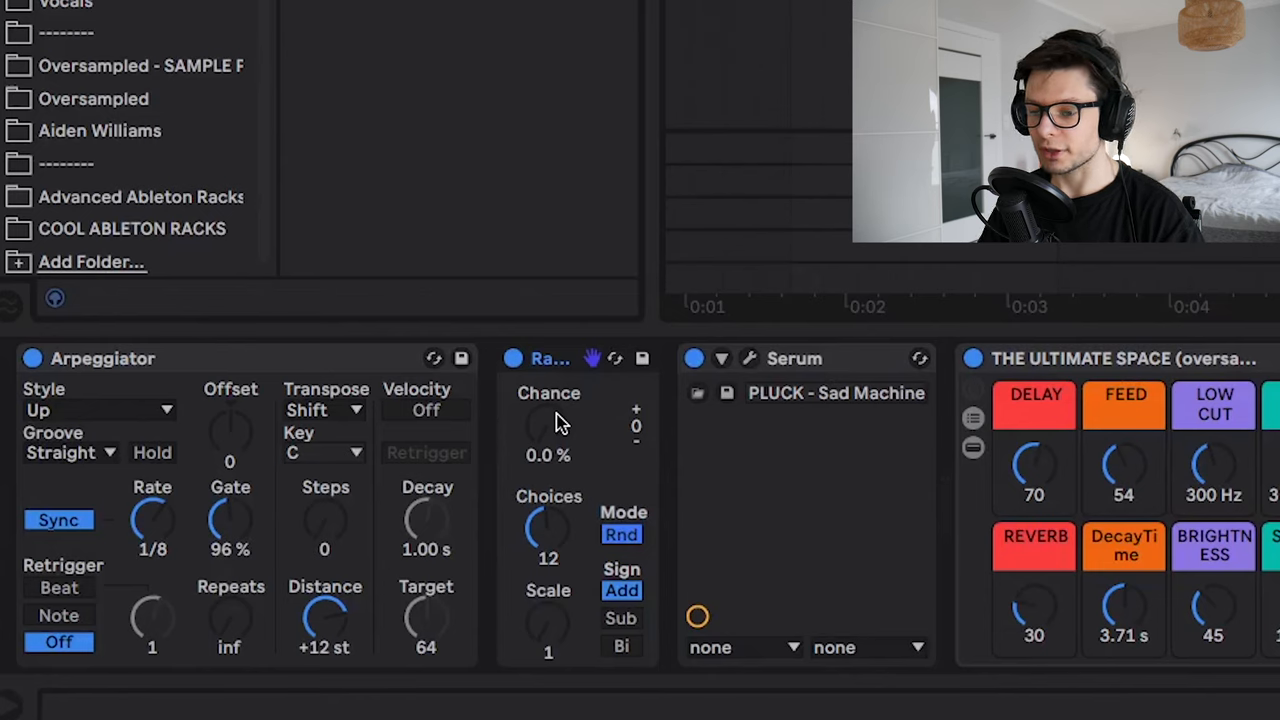
{"action": "mouse_move", "coordinate": [544, 440]}
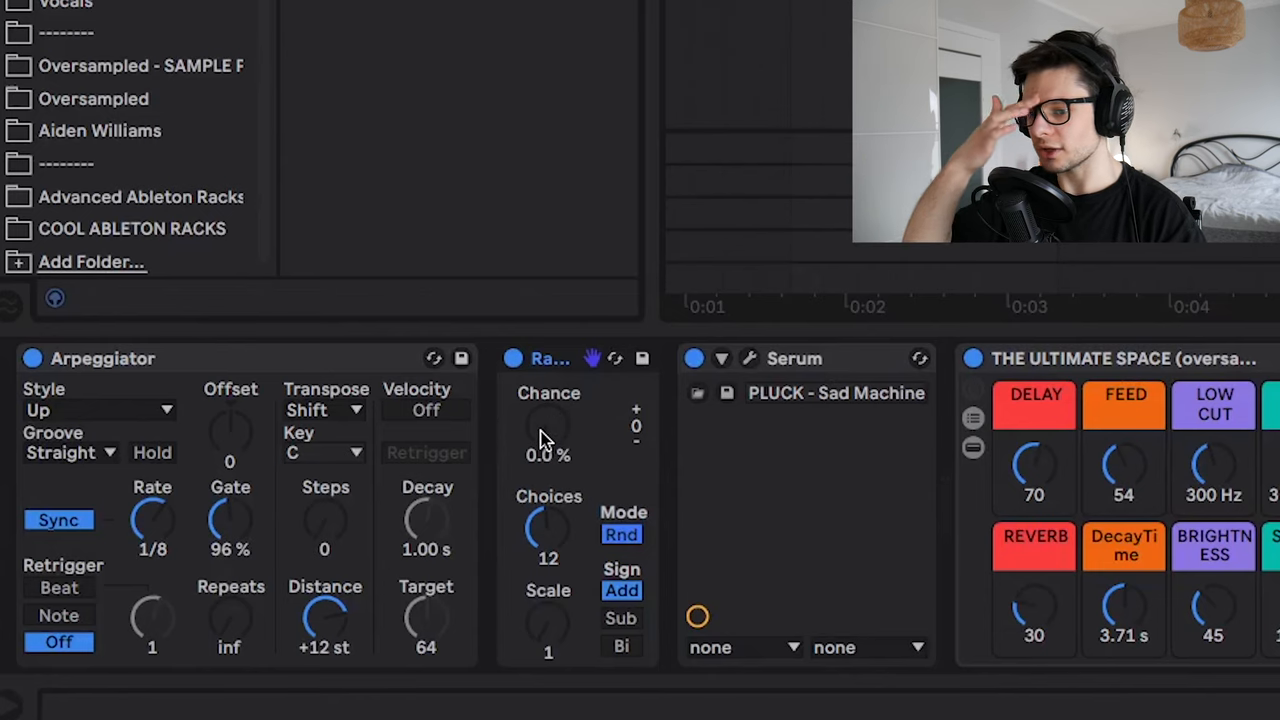
- Adjust the Random effect's Chance between 100% and about 71%, ending at 100%
{"action": "left_click_drag", "start_coordinate": [548, 424], "coordinate": [548, 400]}
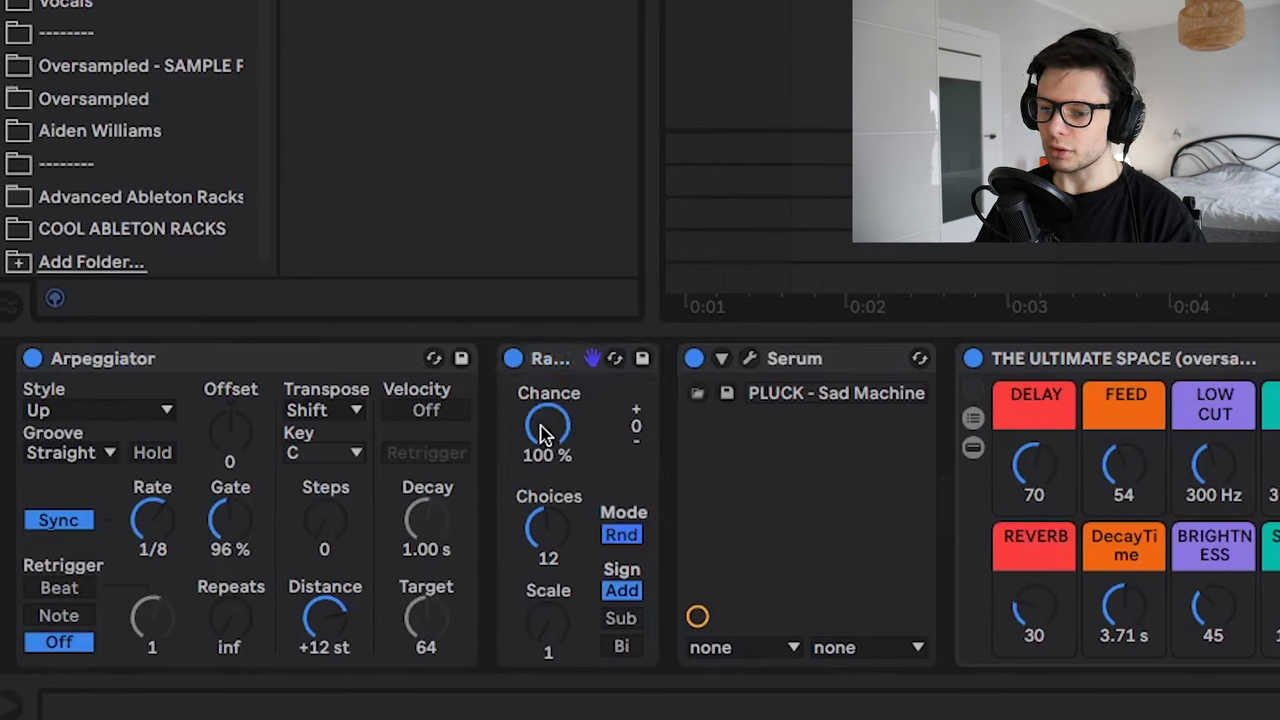
{"action": "left_click_drag", "start_coordinate": [548, 428], "coordinate": [548, 460]}
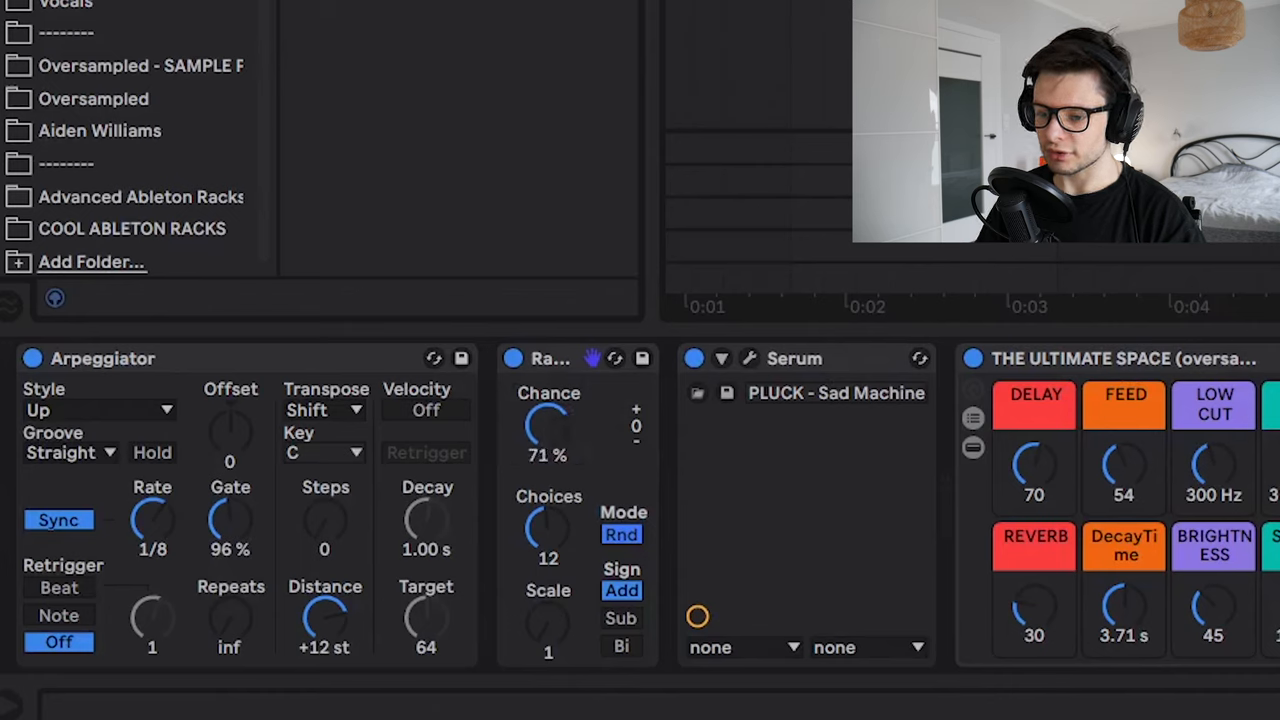
{"action": "left_click_drag", "start_coordinate": [548, 424], "coordinate": [548, 410]}
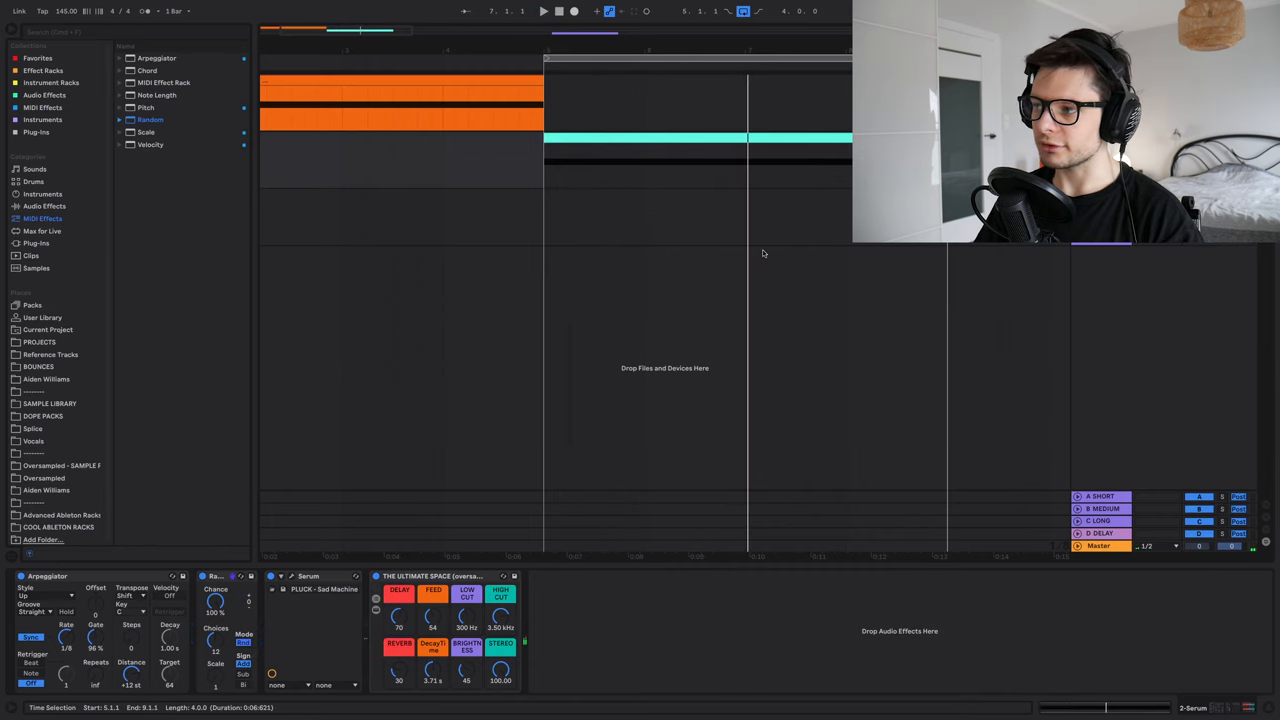
{"action": "mouse_move", "coordinate": [306, 460]}
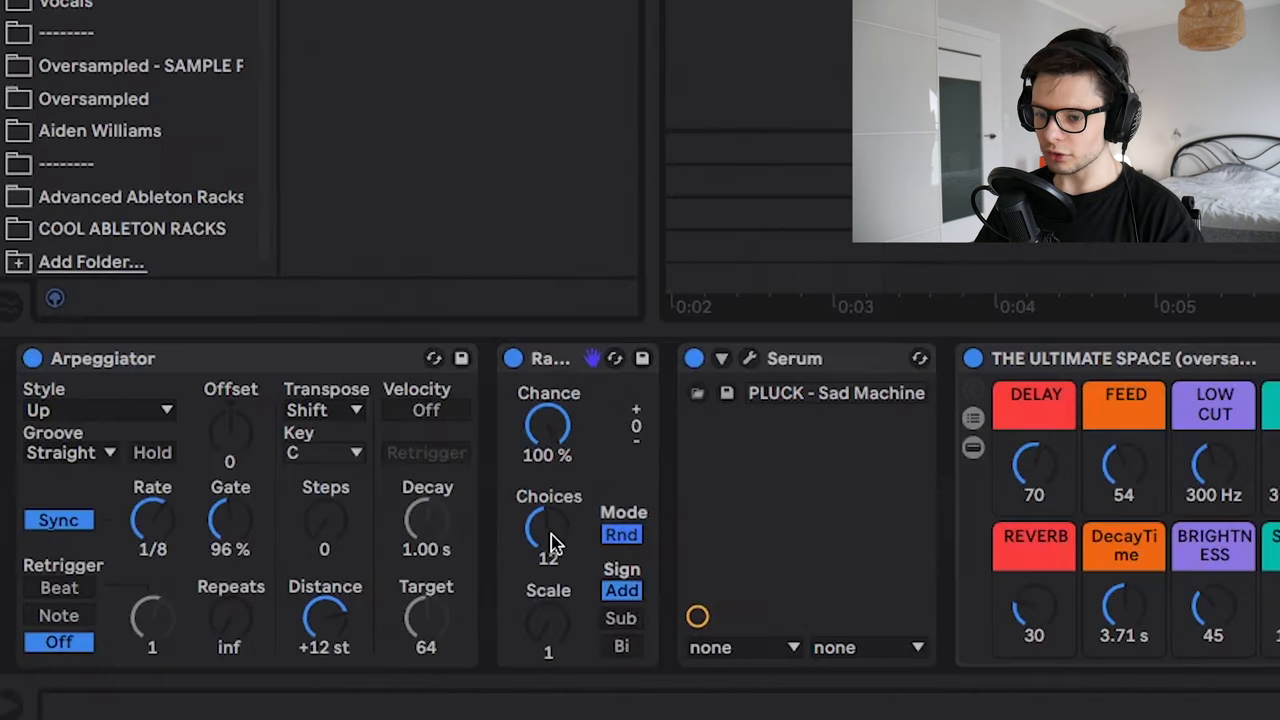
- Raise the Random effect's Choices from 12 to 24 pitch options and listen
{"action": "left_click_drag", "start_coordinate": [548, 530], "coordinate": [548, 500]}
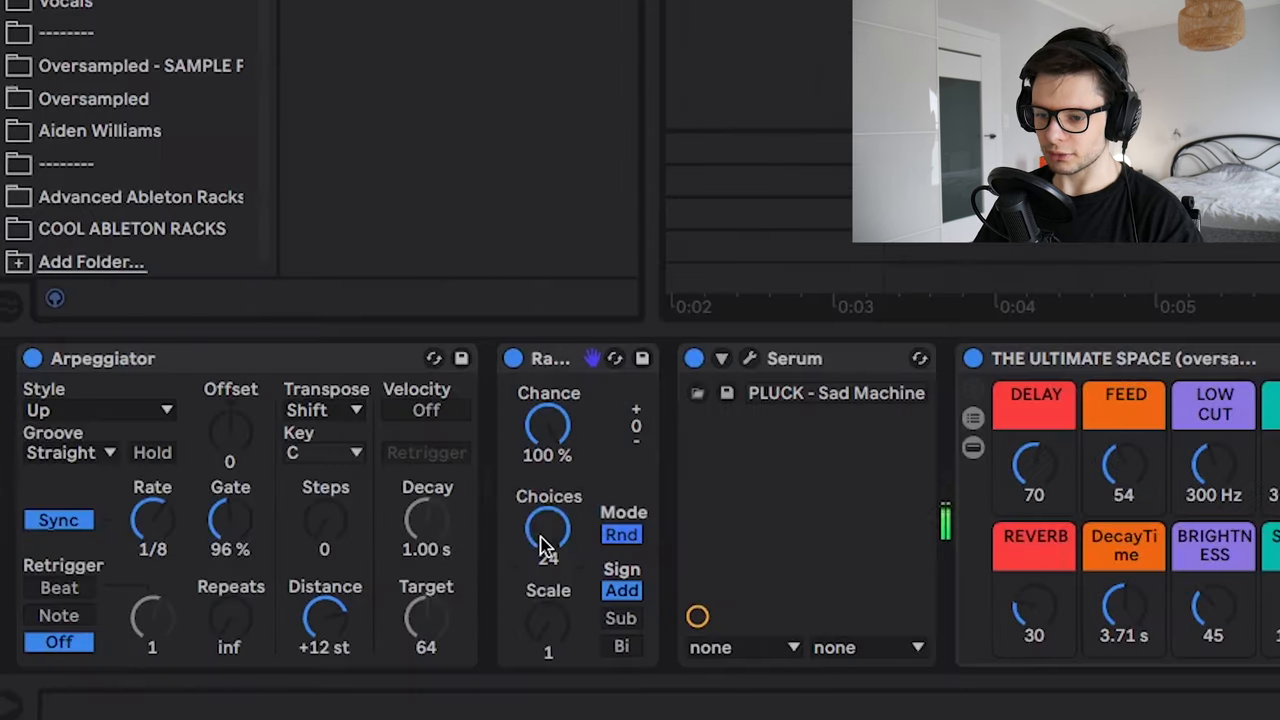
{"action": "left_click", "coordinate": [620, 646]}
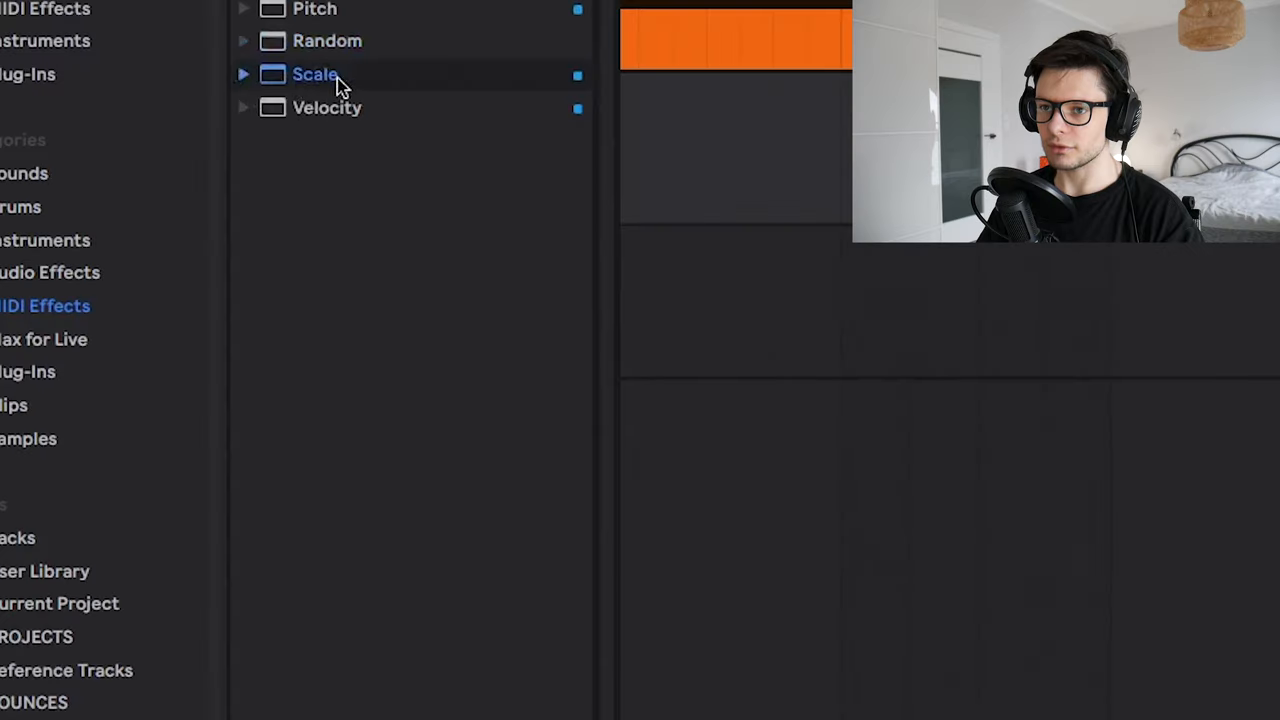
- Load the C Major Scale preset after Random and set its base note to C
{"action": "left_click", "coordinate": [244, 74]}
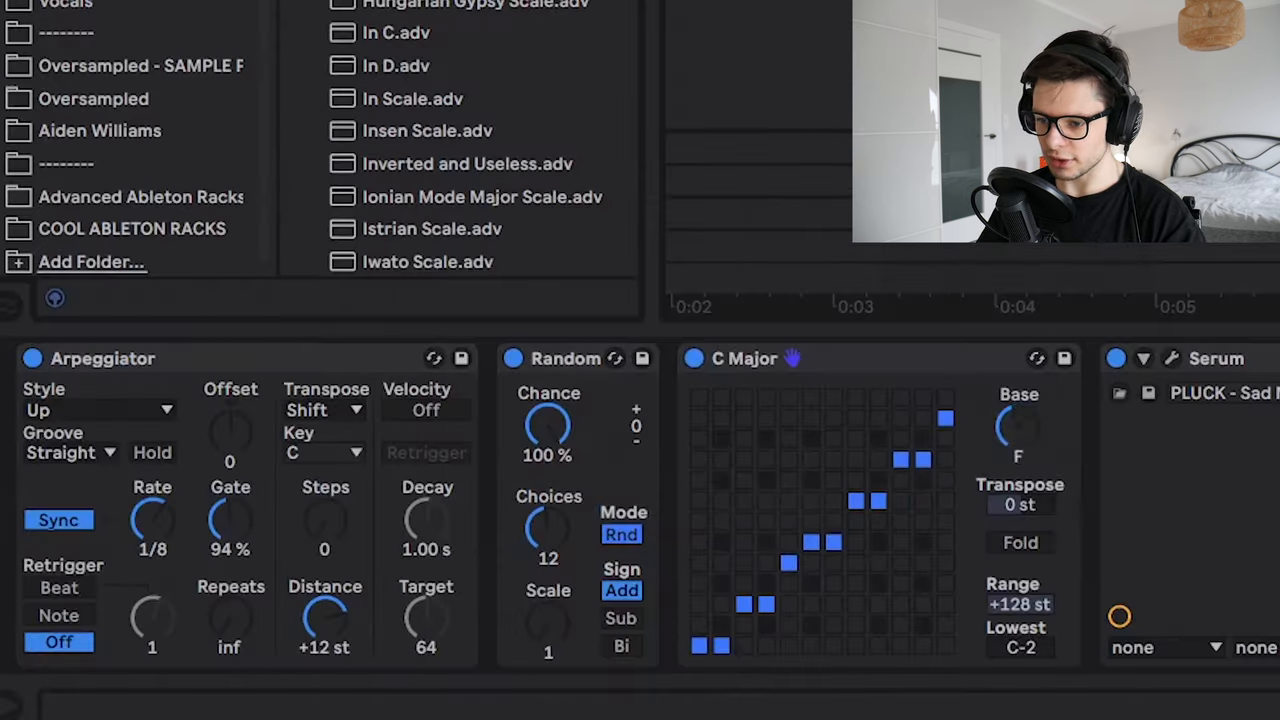
{"action": "left_click_drag", "start_coordinate": [1018, 430], "coordinate": [1018, 444]}
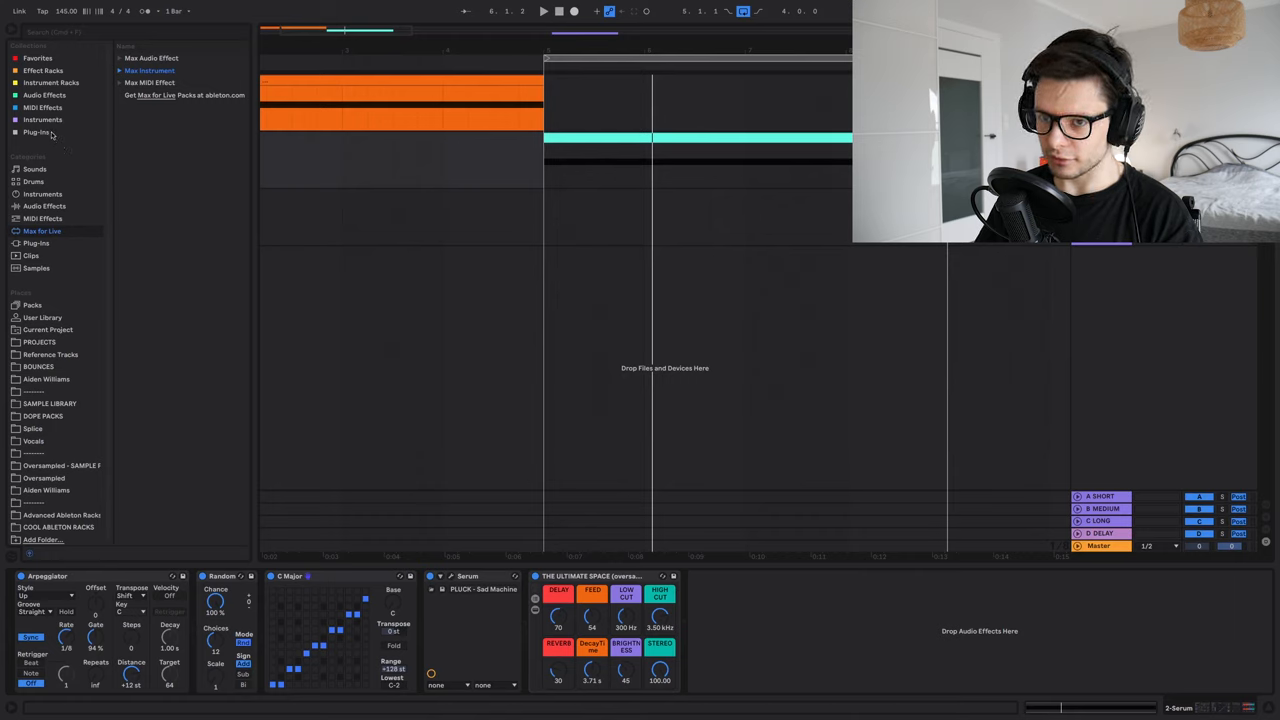
- Load the Max for Live LFO, map it to the Arpeggiator Rate and set the rate to 1/8
{"action": "left_click", "coordinate": [120, 70]}
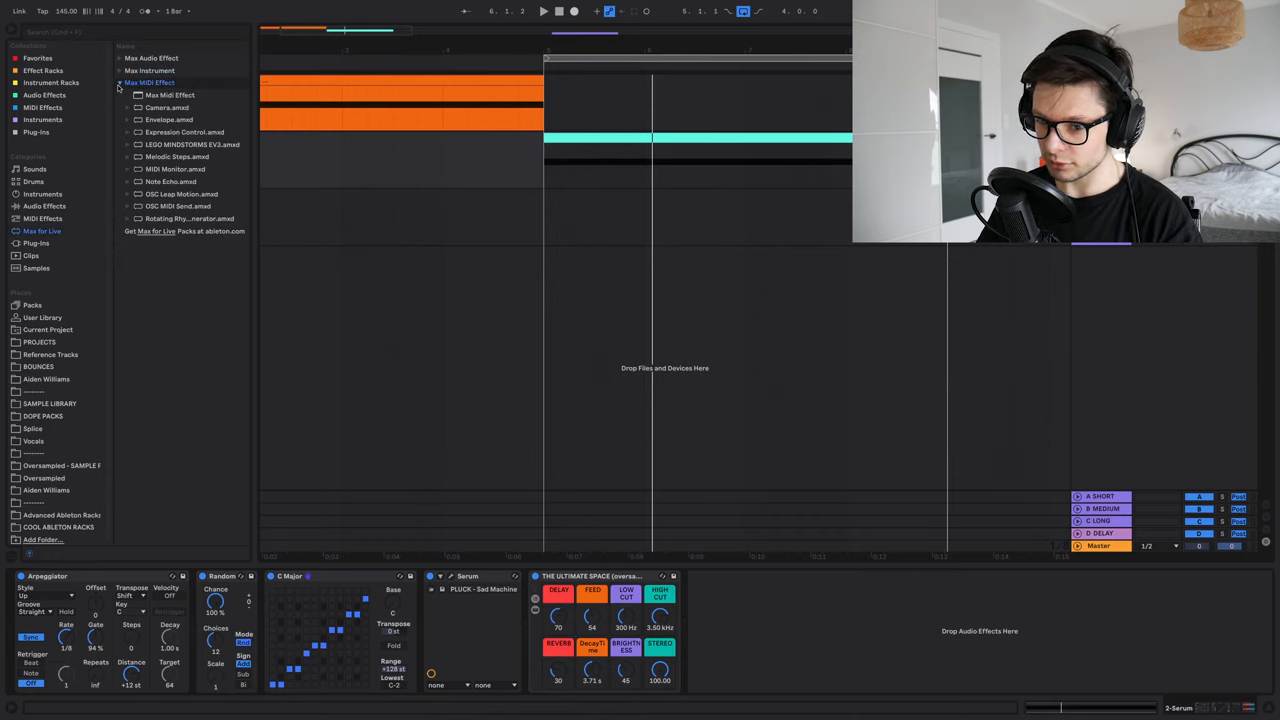
{"action": "left_click", "coordinate": [42, 108]}
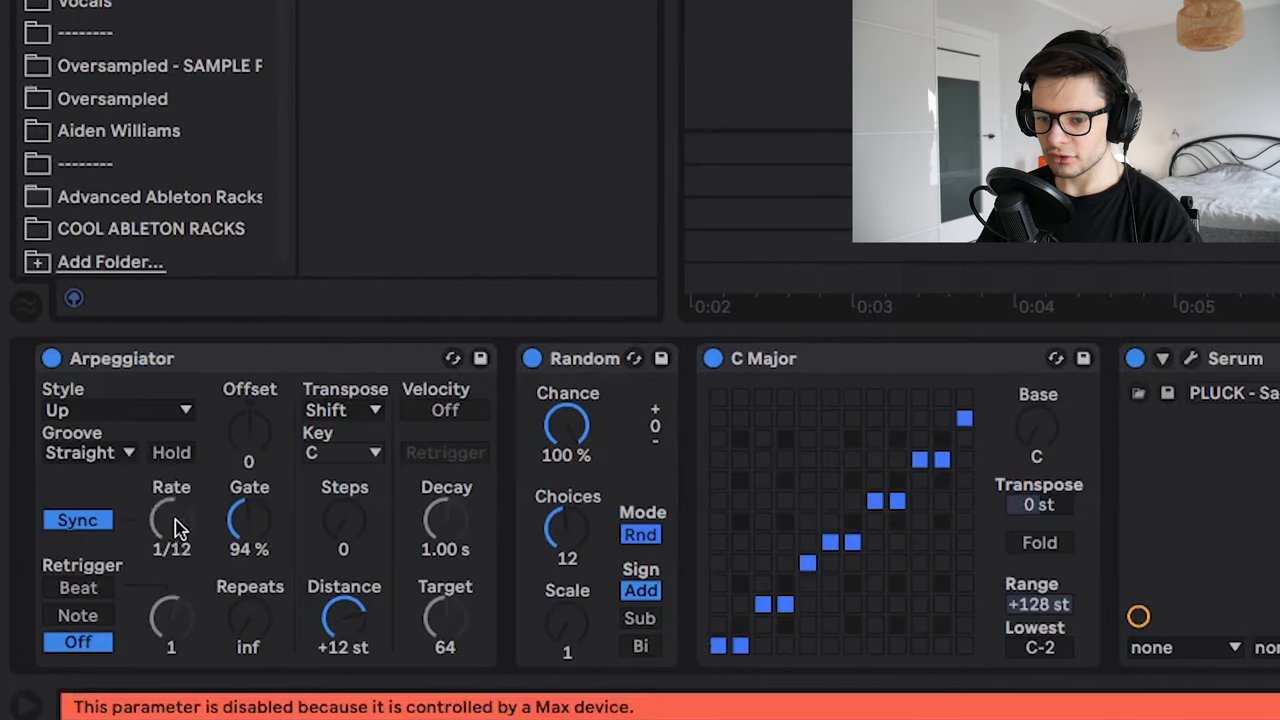
{"action": "left_click_drag", "start_coordinate": [172, 520], "coordinate": [172, 500]}
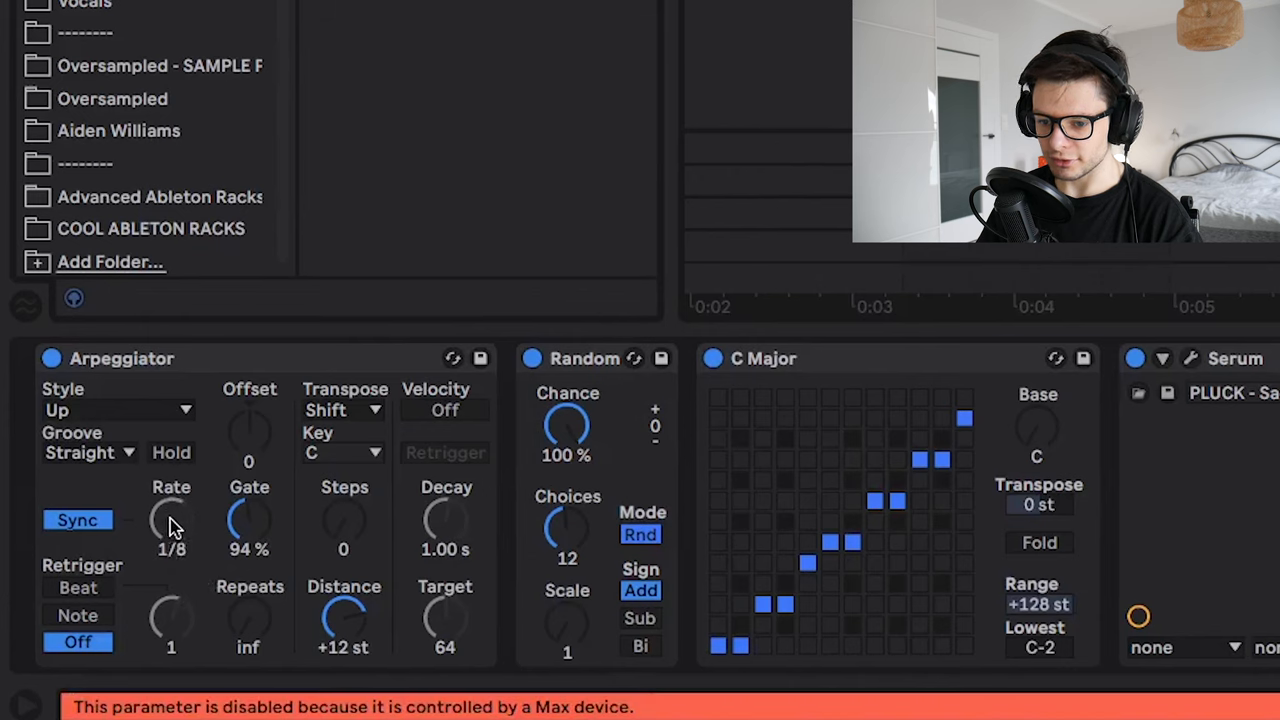
{"action": "mouse_move", "coordinate": [178, 516]}
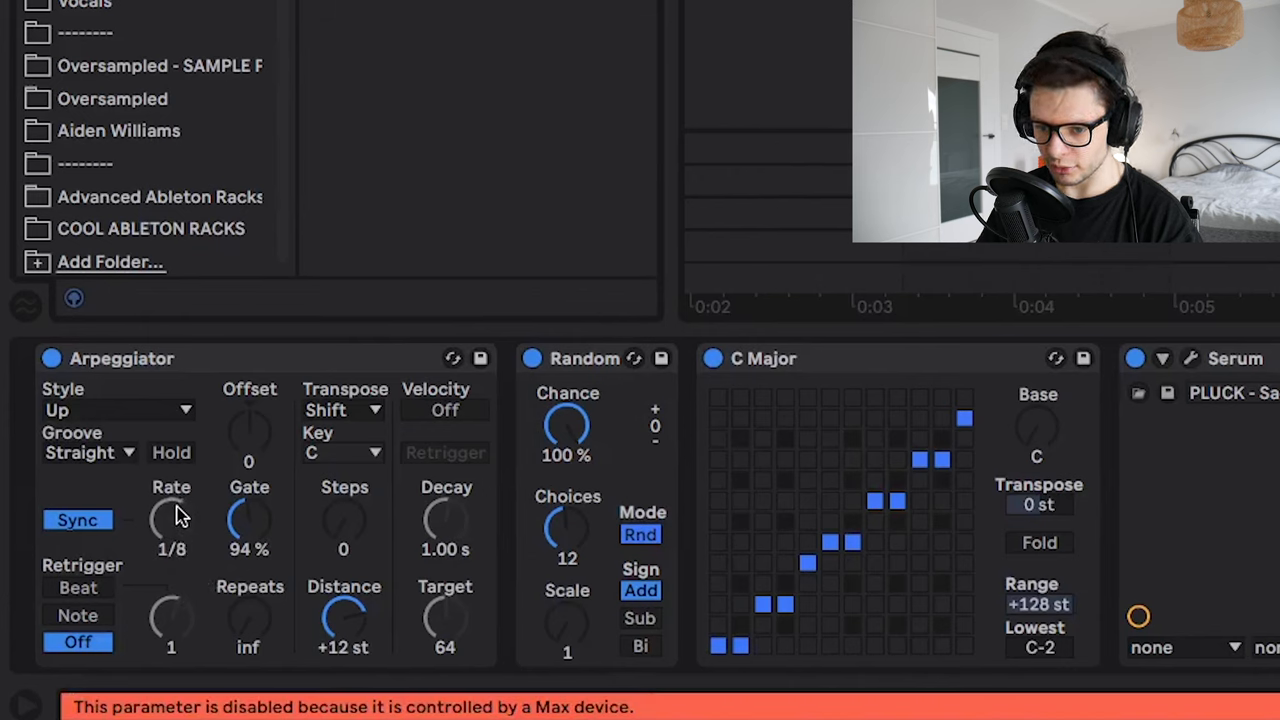
{"action": "left_click_drag", "start_coordinate": [172, 520], "coordinate": [172, 510]}
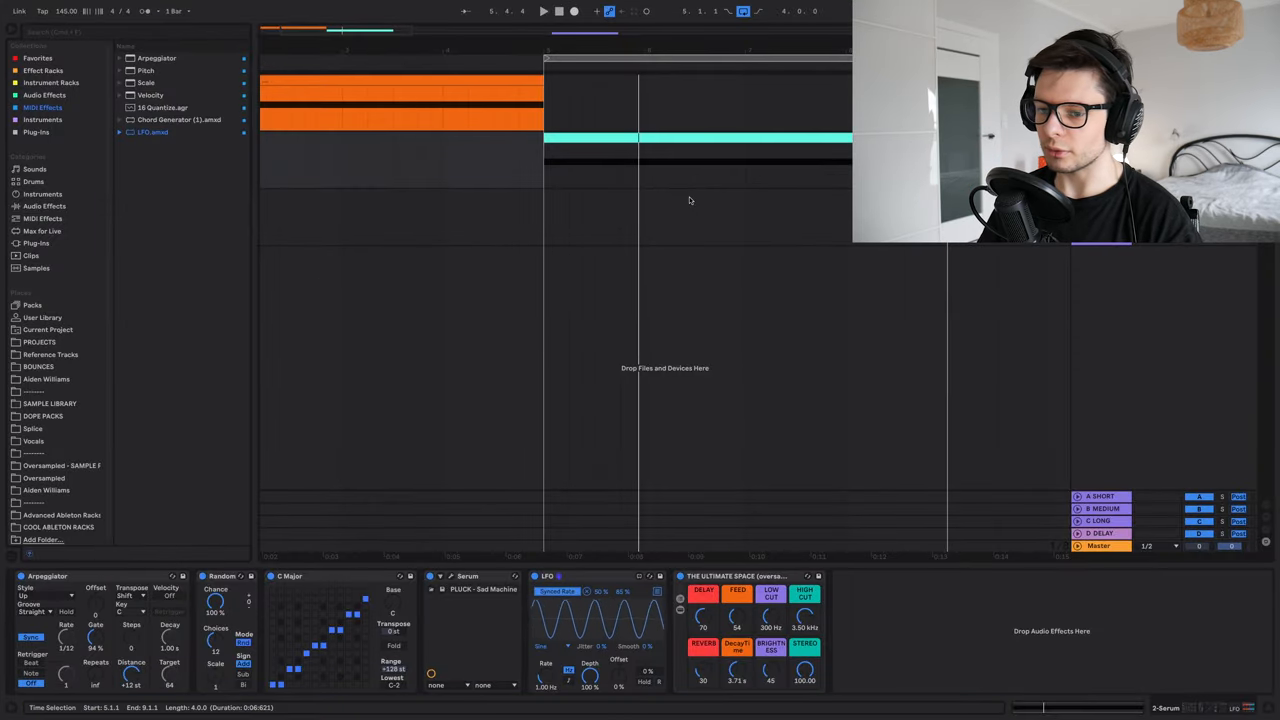
{"action": "left_click", "coordinate": [544, 12]}
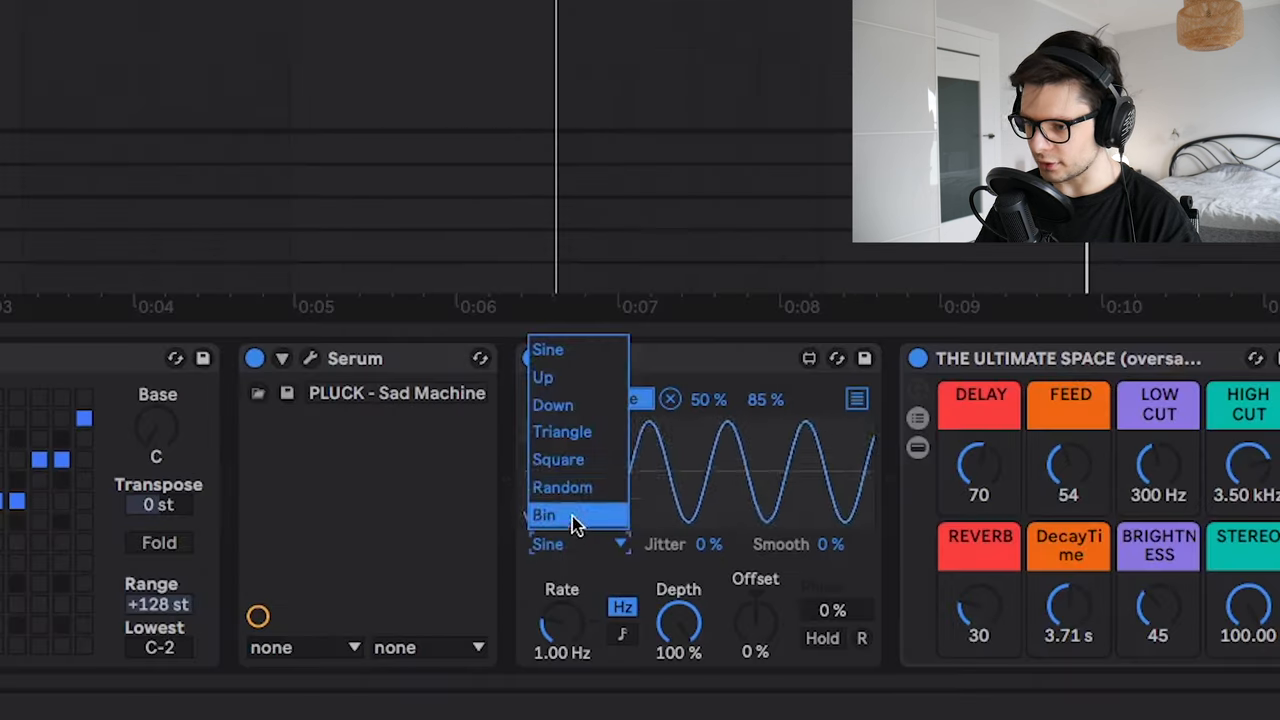
{"action": "left_click", "coordinate": [562, 488]}
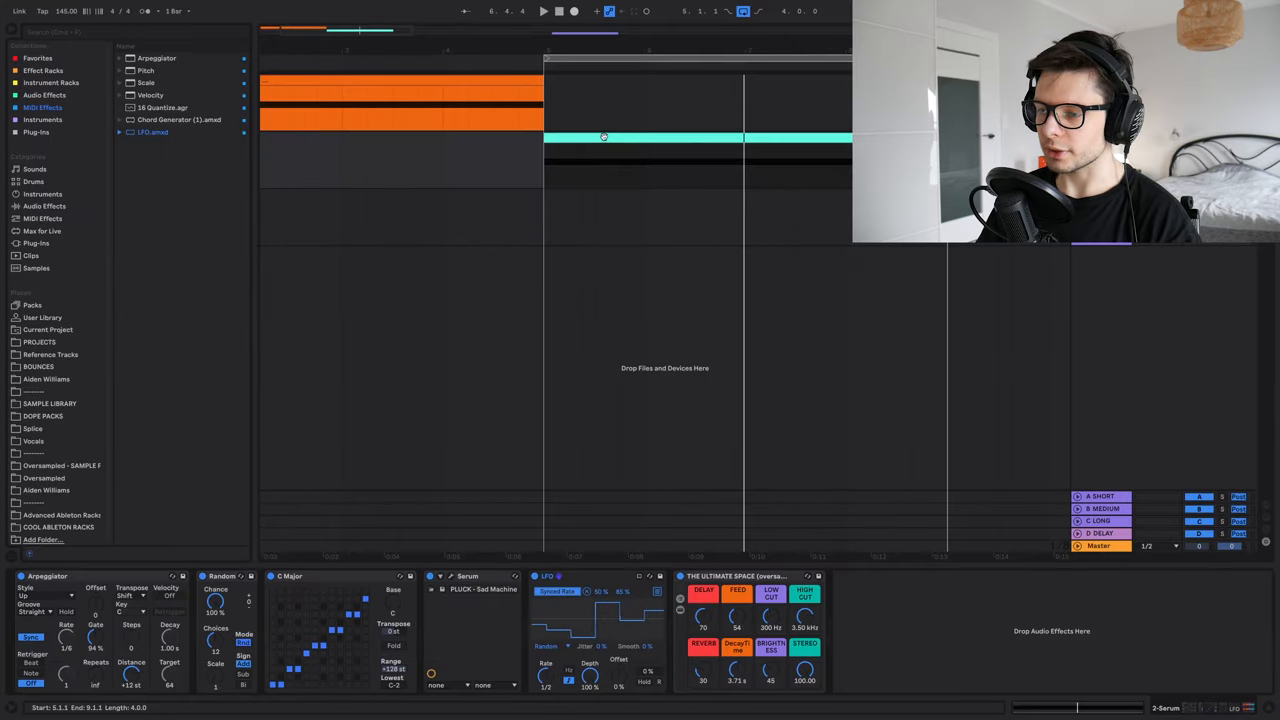
{"action": "left_click", "coordinate": [544, 12]}
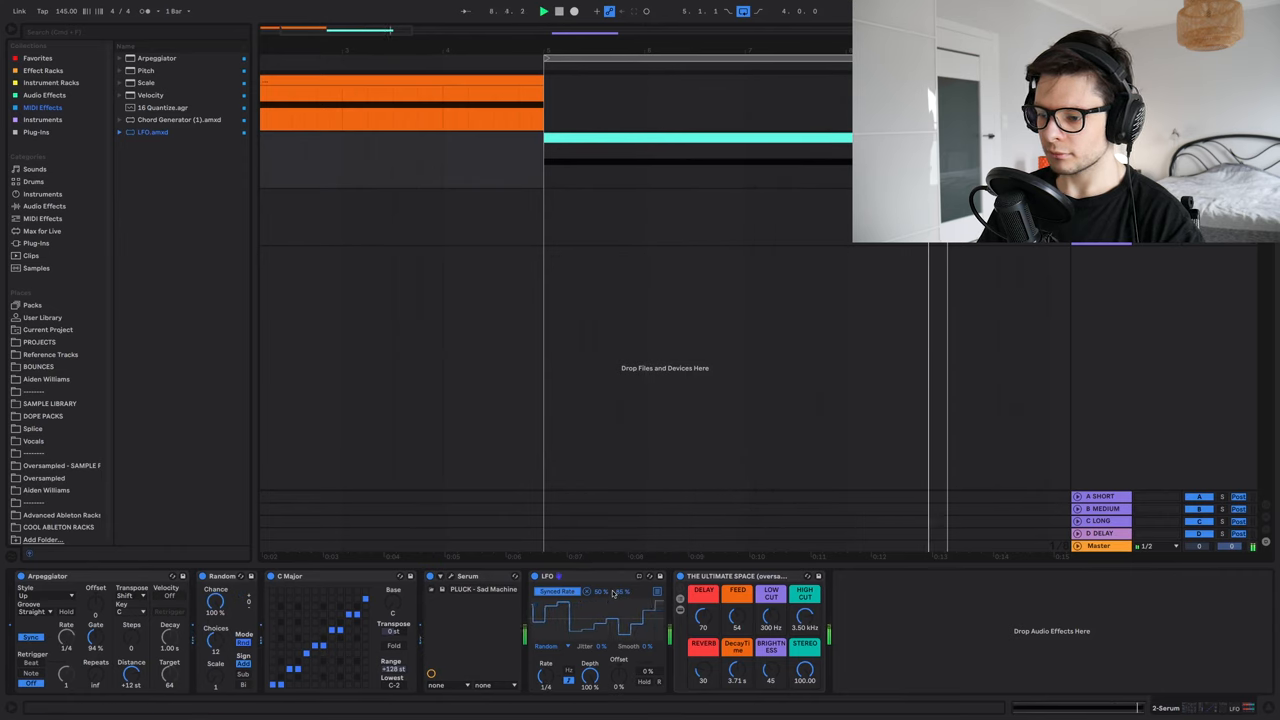
- Replace the C Major Scale device with the Hirajoshi Scale on the melody track
{"action": "left_click", "coordinate": [36, 244]}
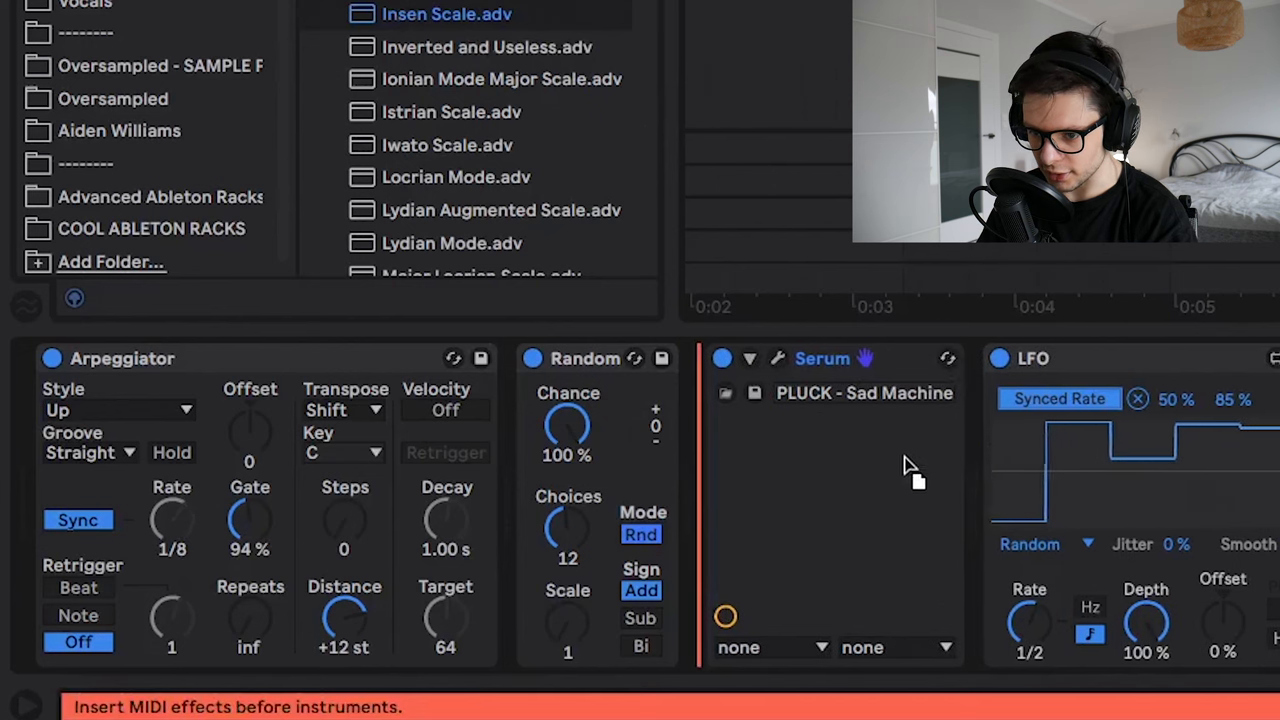
{"action": "double_click", "coordinate": [446, 12]}
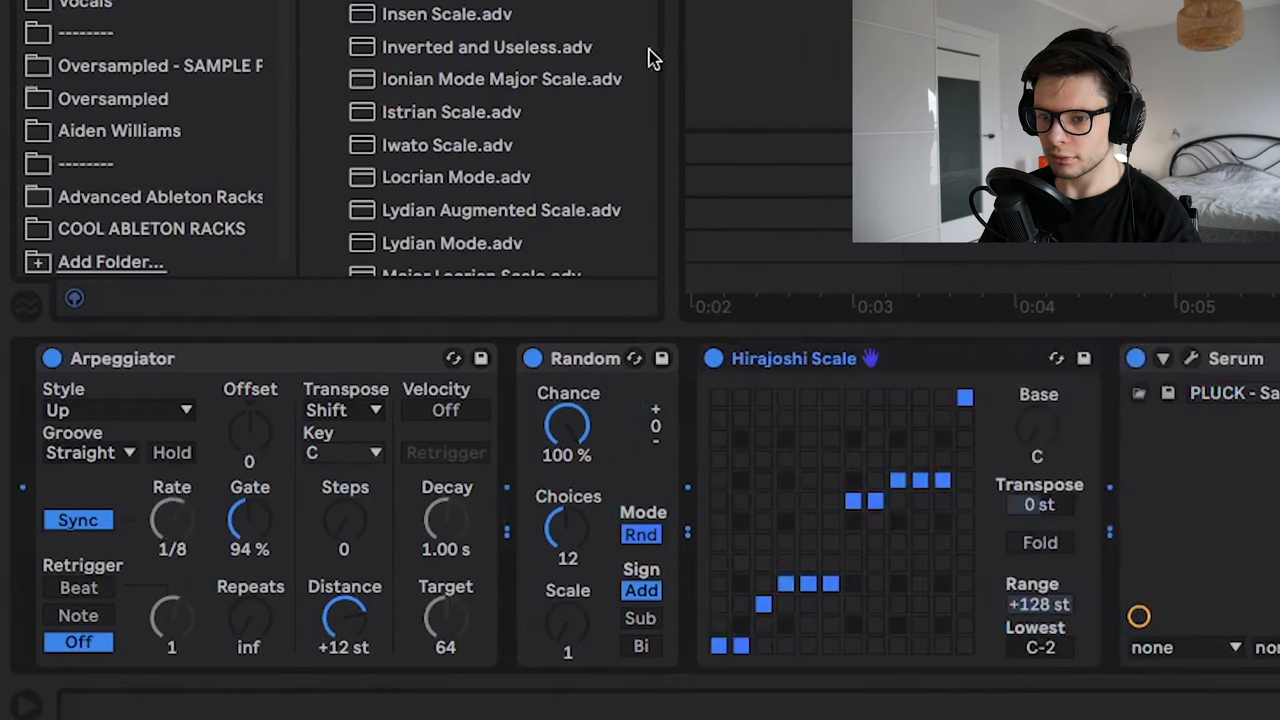
{"action": "scroll", "scroll_direction": "down", "scroll_amount": 3}
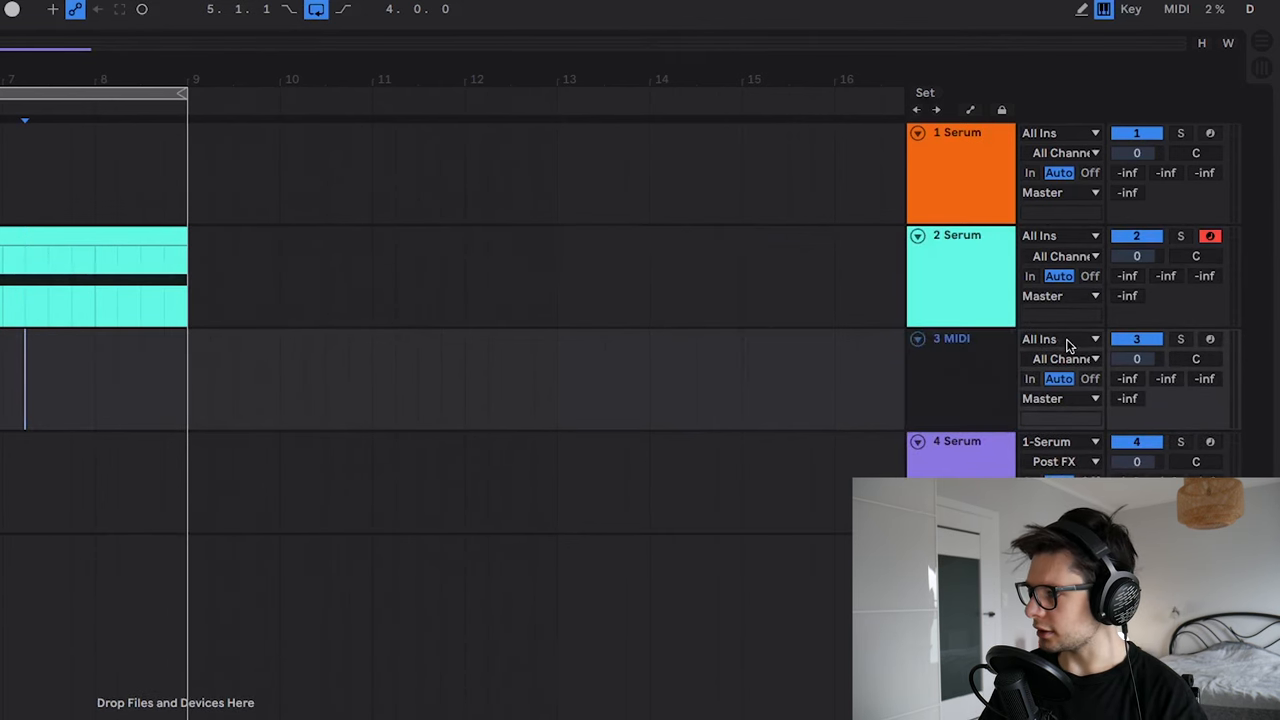
- Rename the second Serum track to 'MELOGE' for the melody
{"action": "left_click", "coordinate": [960, 380]}
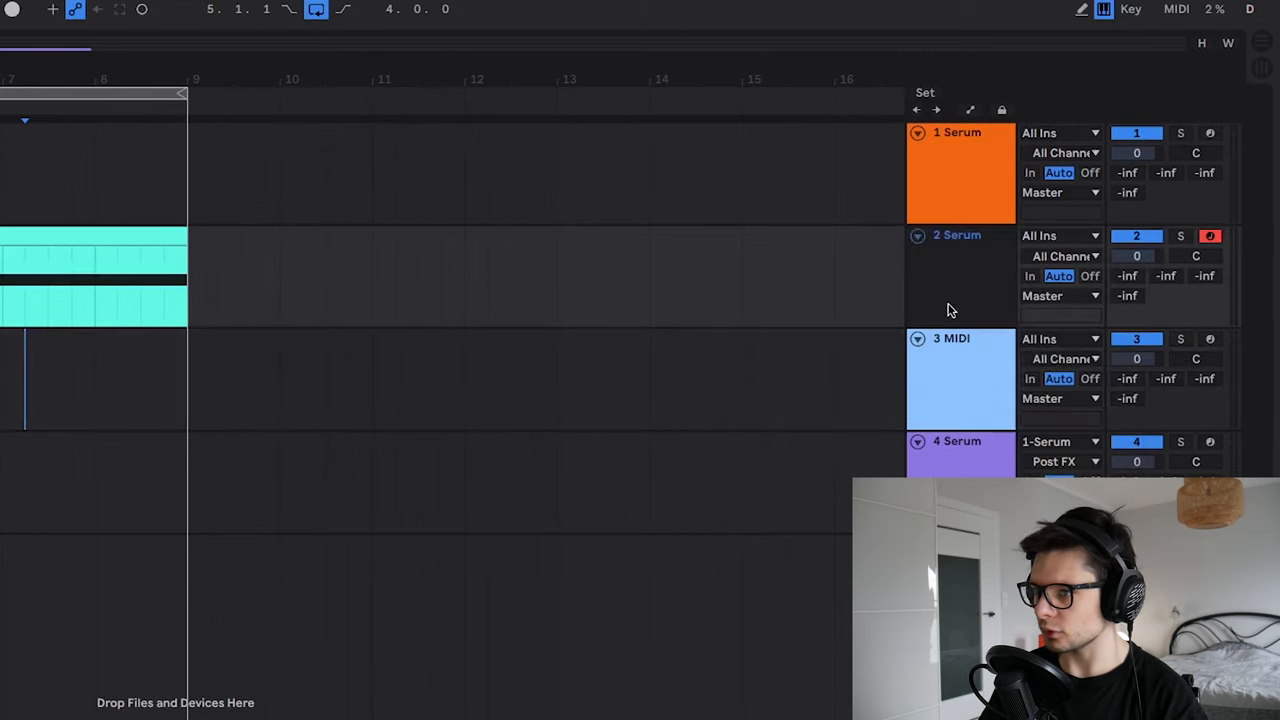
{"action": "double_click", "coordinate": [956, 234]}
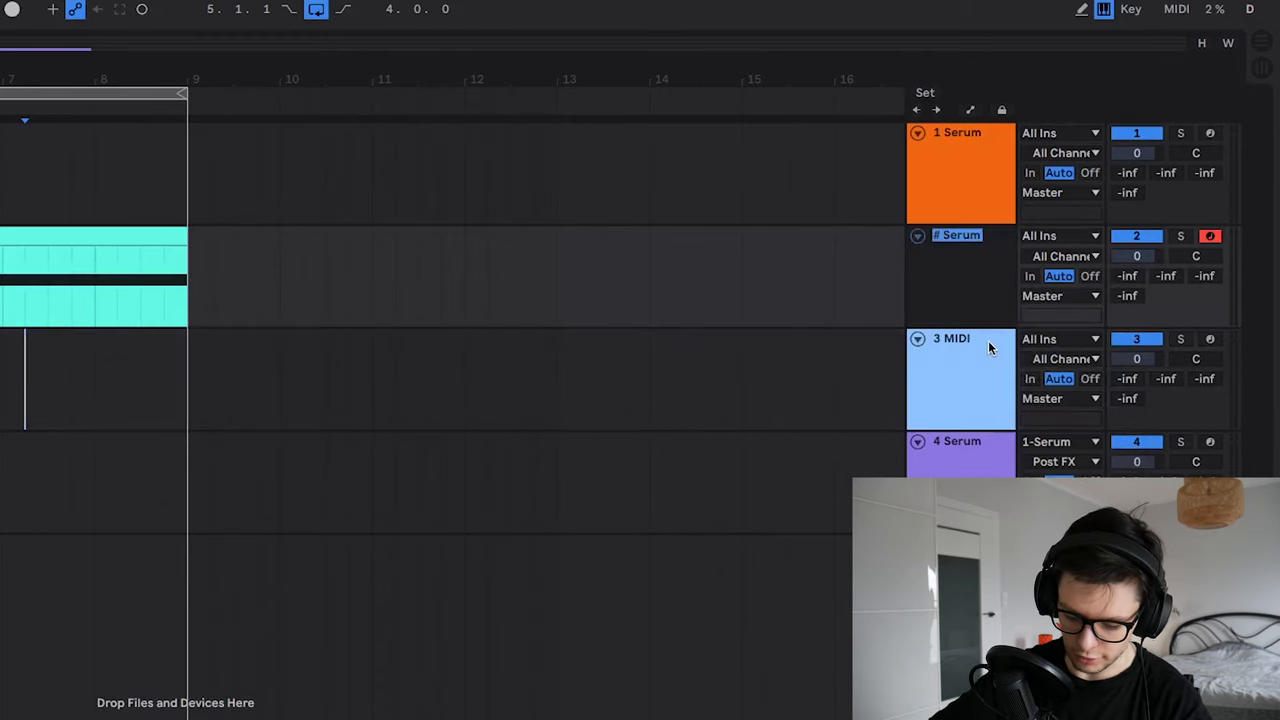
{"action": "type", "text": "MELOGE"}
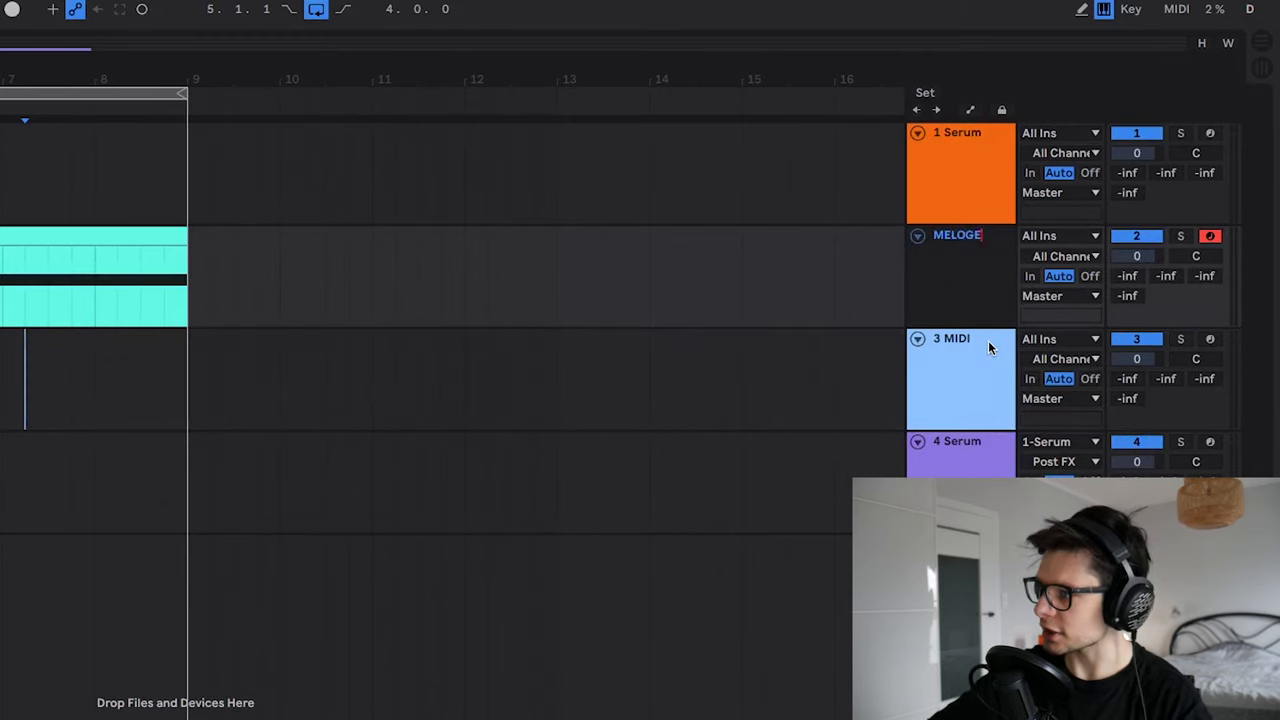
{"action": "left_click", "coordinate": [1056, 338]}
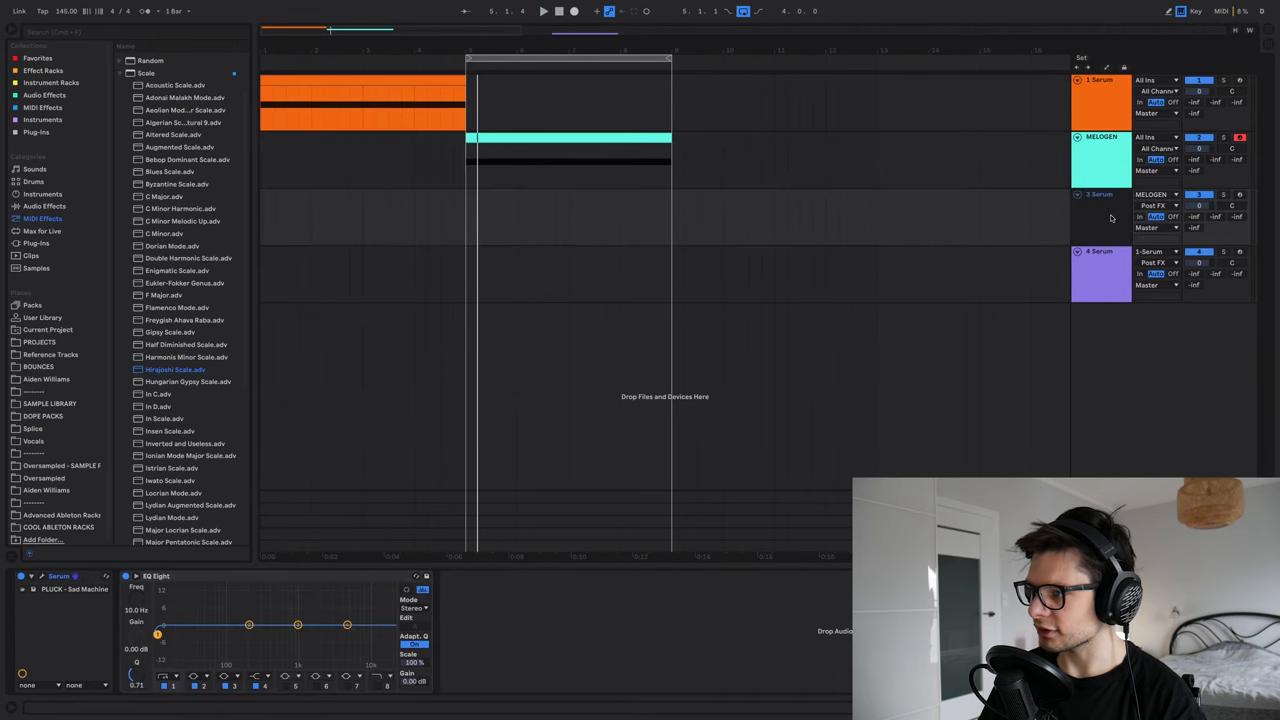
- Record the melody onto the third track, discarding the first take and recording again
{"action": "left_click", "coordinate": [544, 12]}
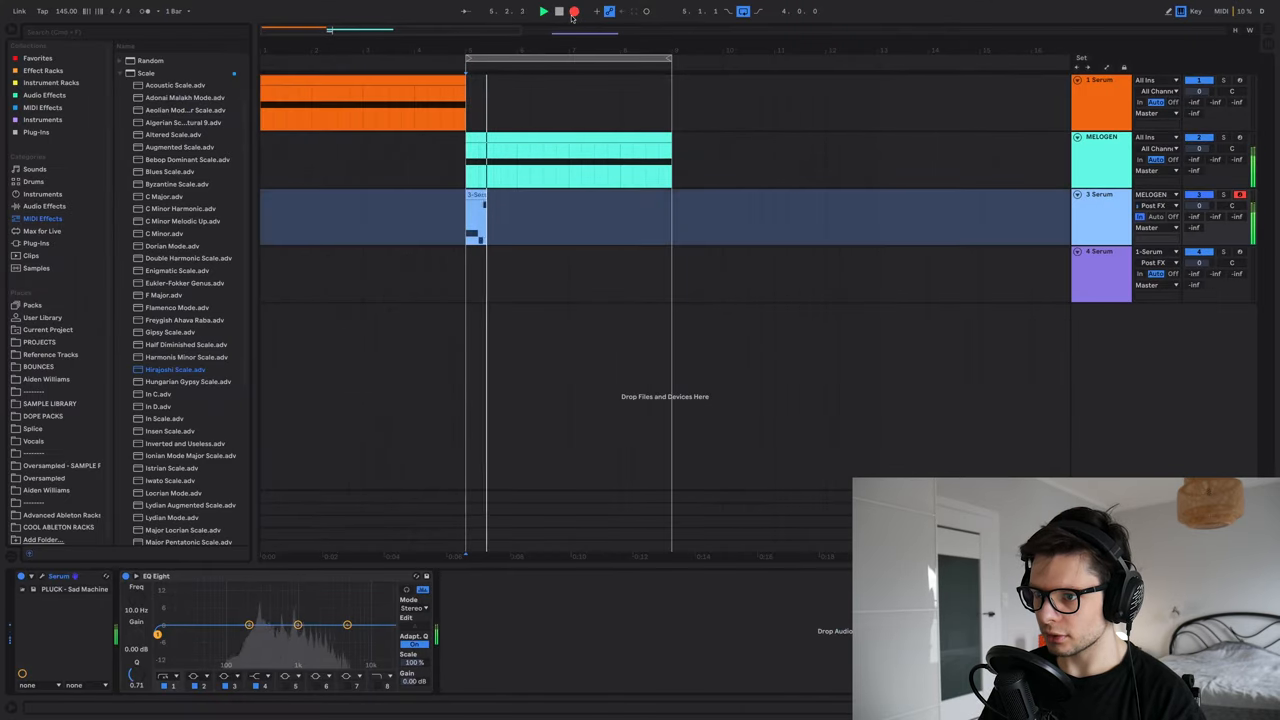
{"action": "left_click", "coordinate": [544, 12]}
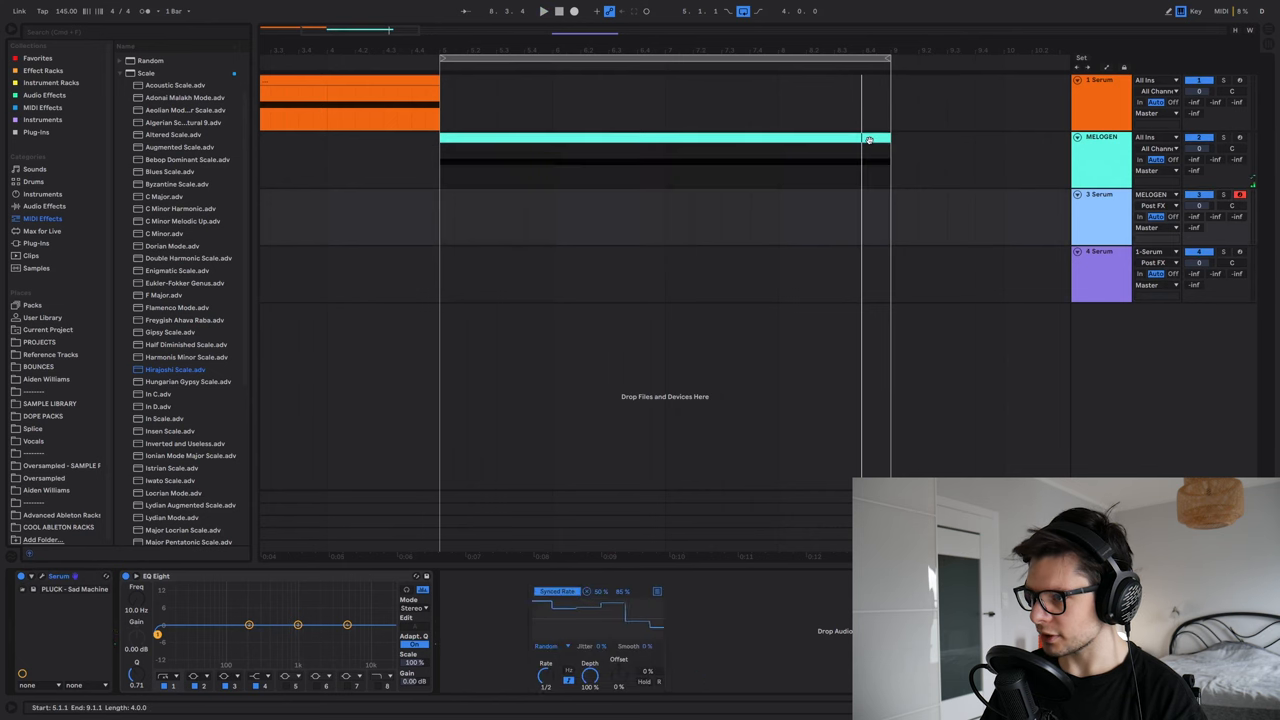
{"action": "left_click", "coordinate": [544, 12]}
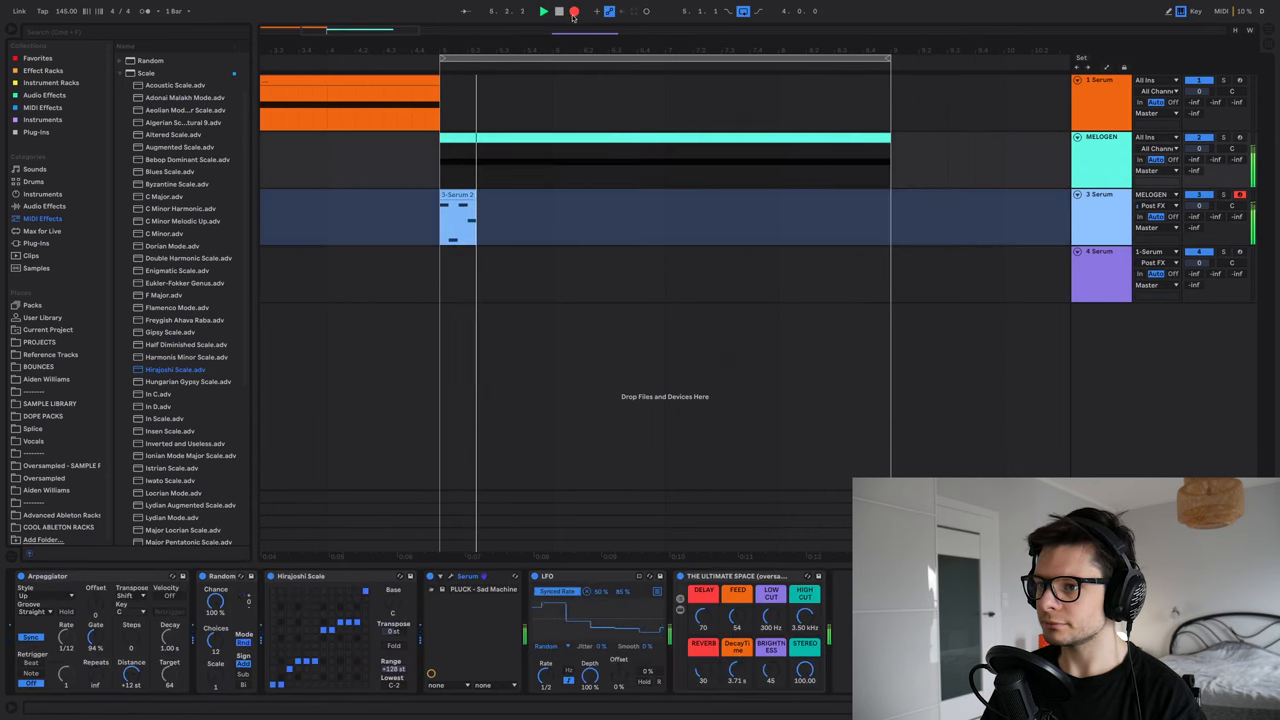
{"action": "left_click", "coordinate": [544, 12]}
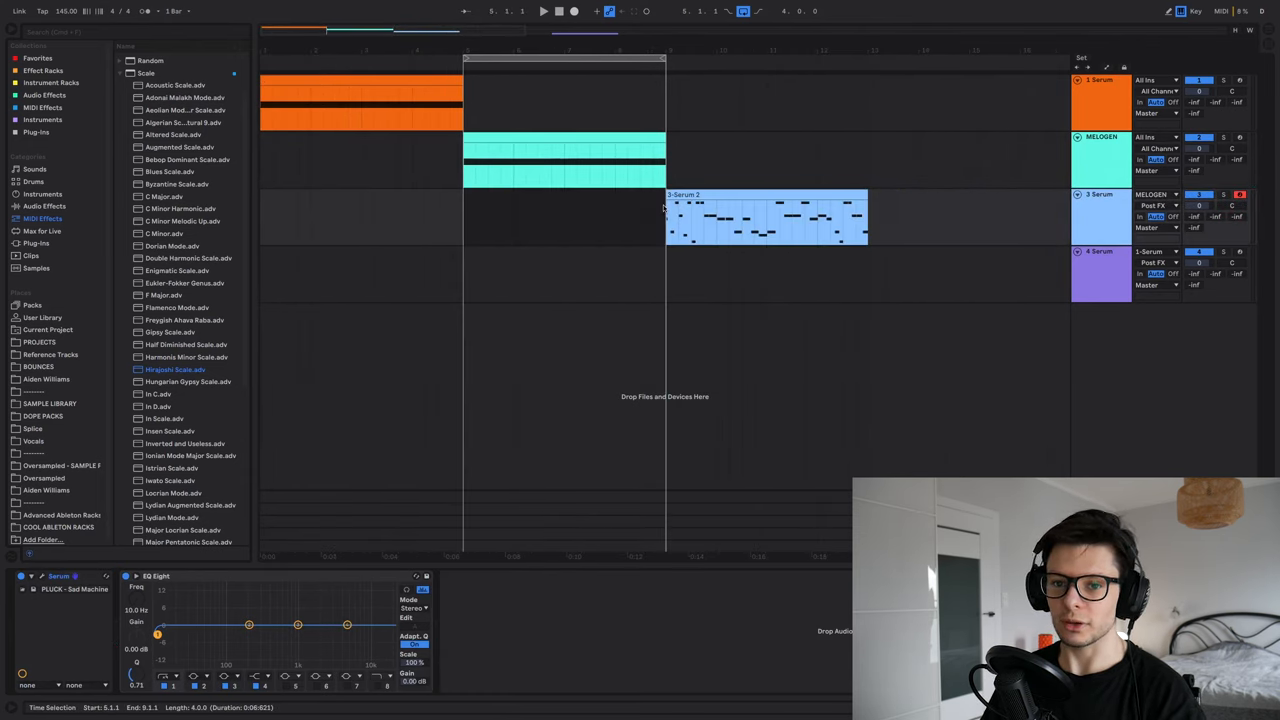
{"action": "left_click", "coordinate": [44, 94]}
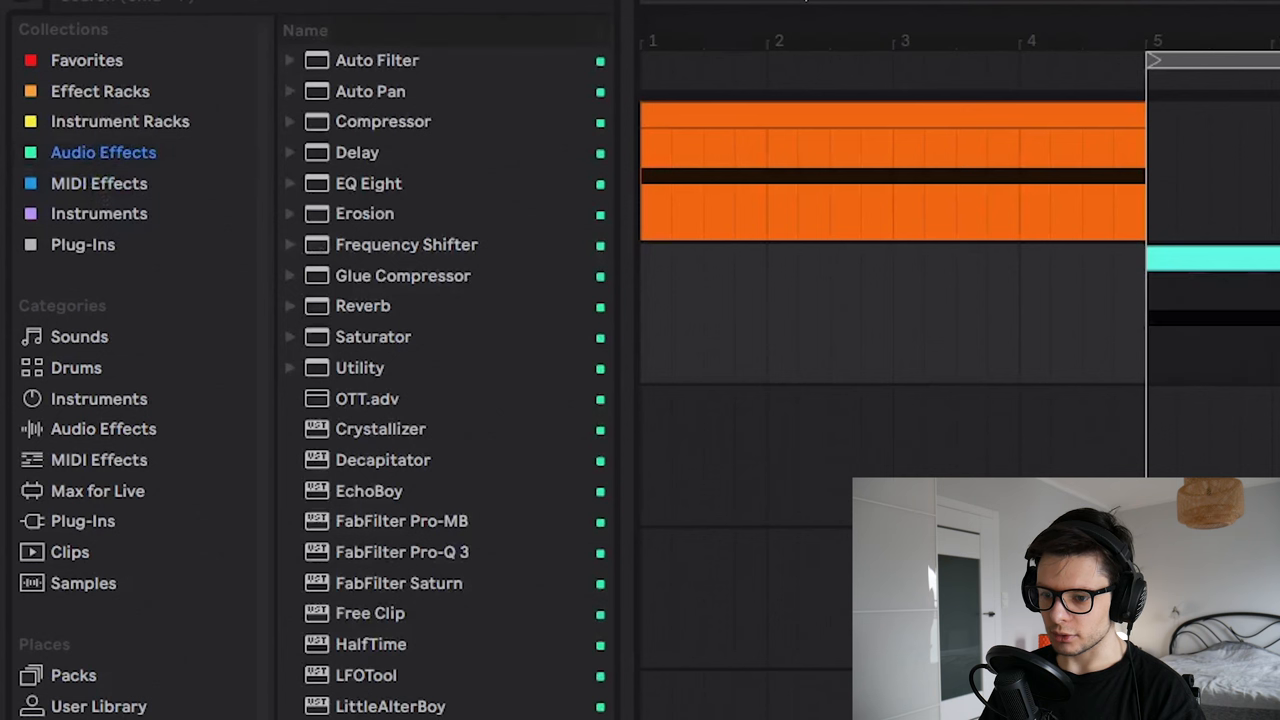
- Browse Max for Live and MIDI Effects, then duplicate the recorded MIDI clip on track 3
{"action": "left_click", "coordinate": [96, 490]}
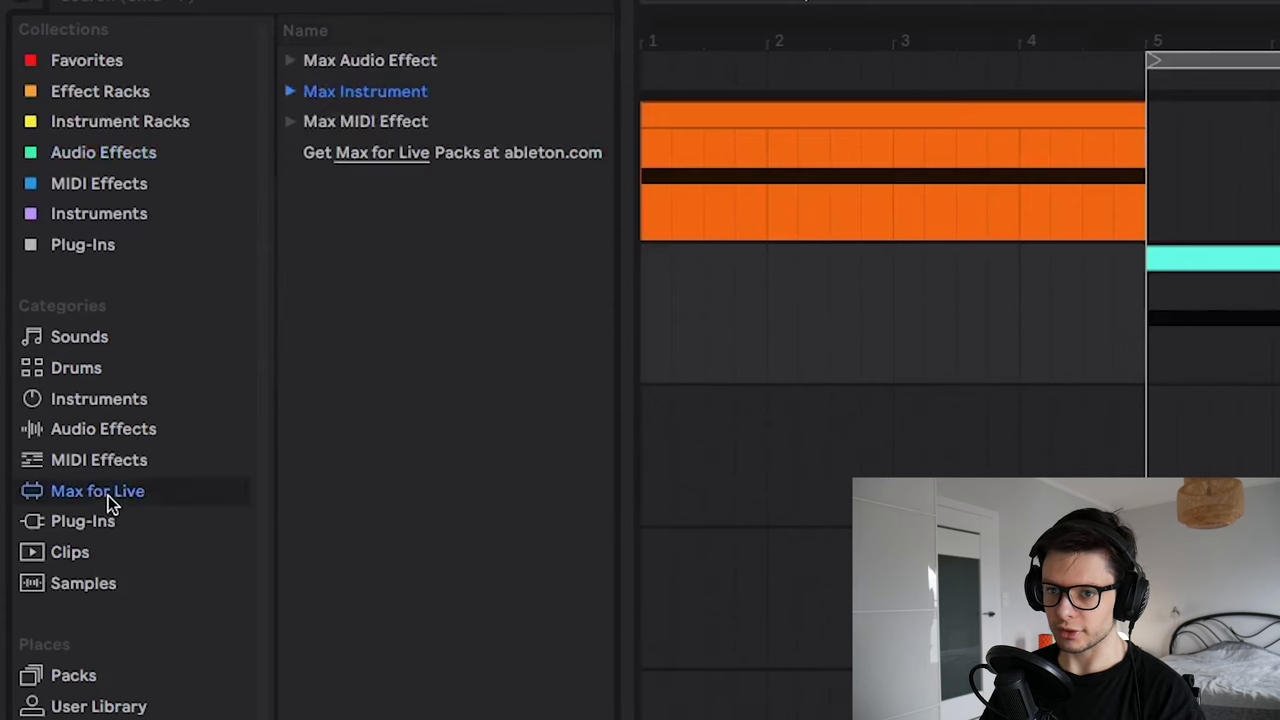
{"action": "left_click", "coordinate": [100, 458]}
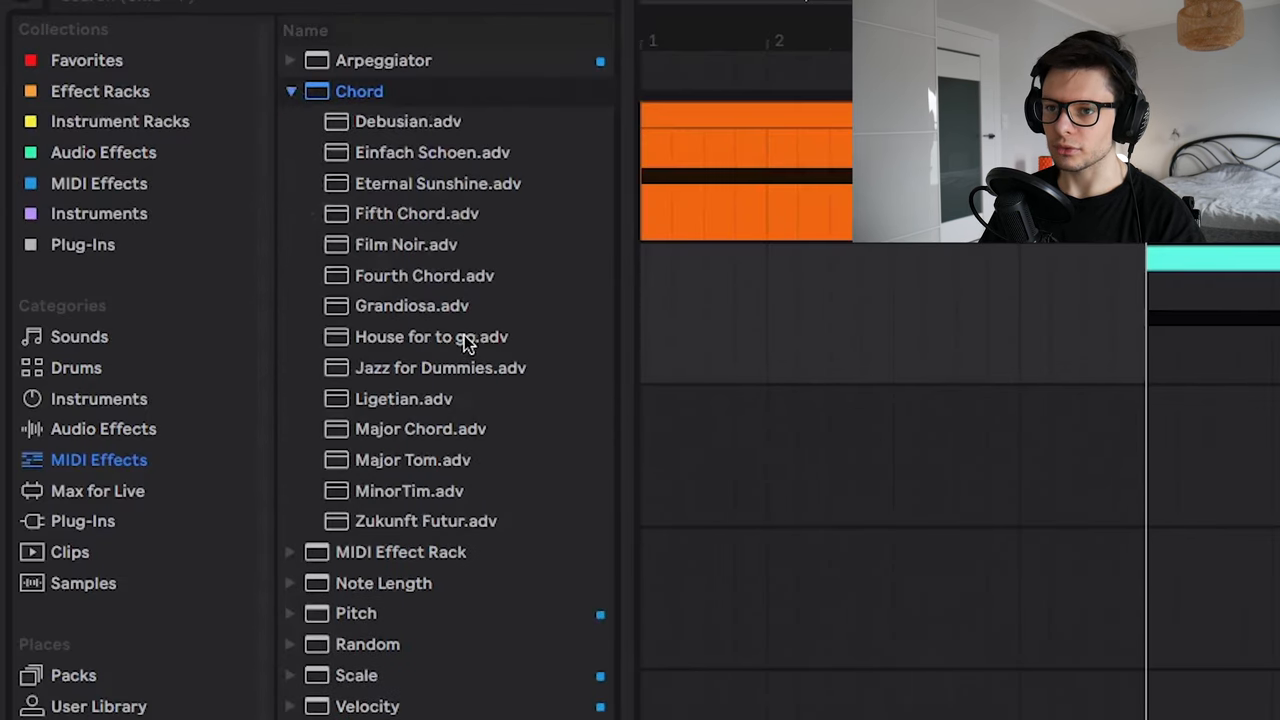
{"action": "mouse_move", "coordinate": [404, 438]}
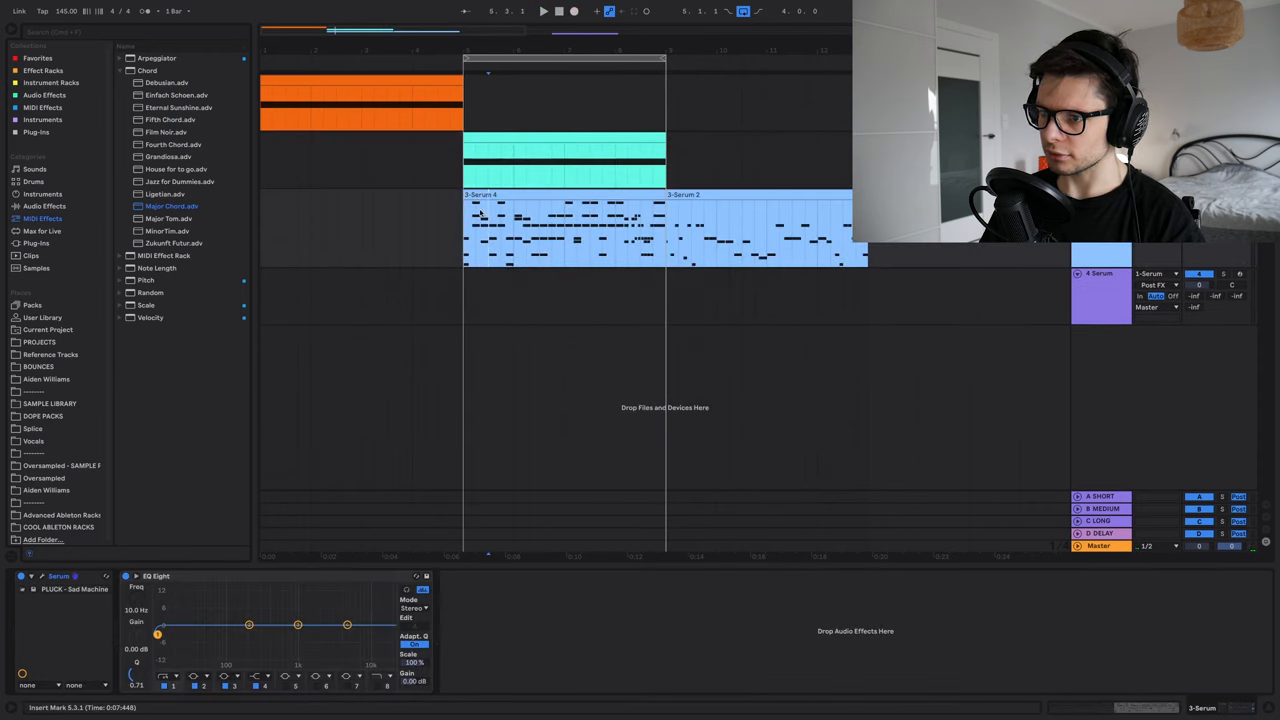
{"action": "double_click", "coordinate": [560, 230]}
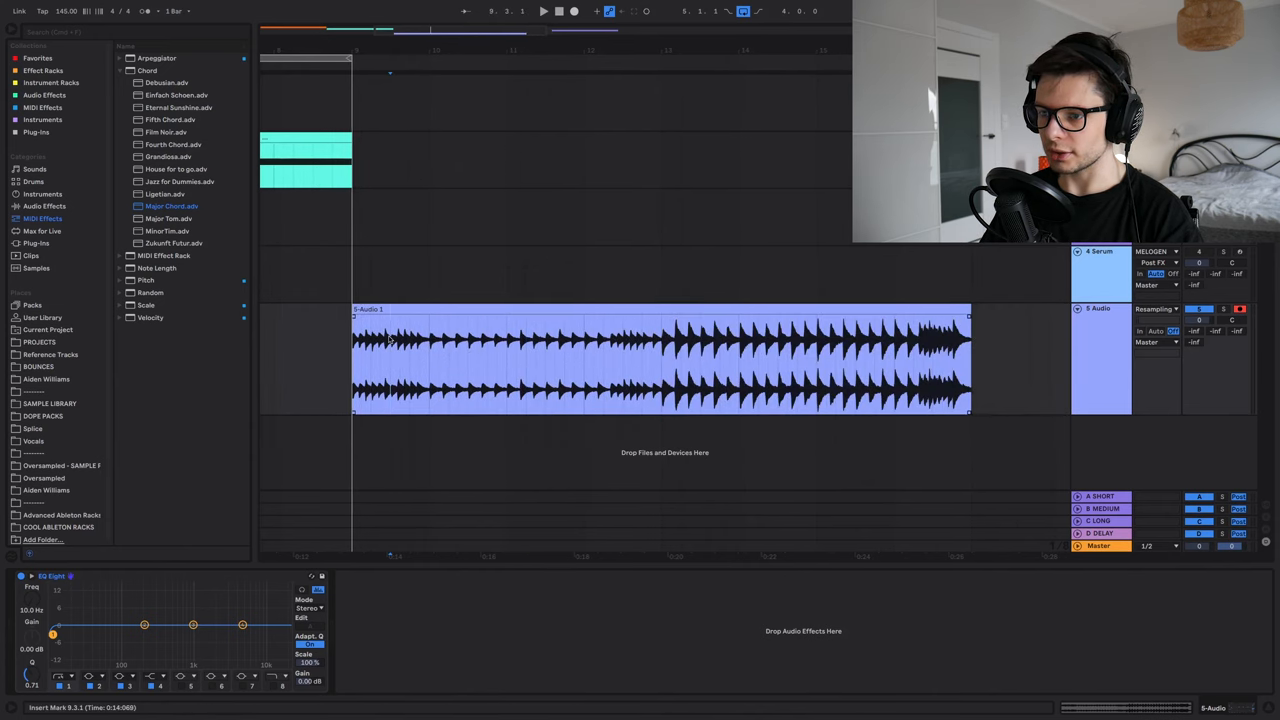
- Trim the resampled audio clip down to a shorter section in the arrangement
{"action": "left_click_drag", "start_coordinate": [464, 360], "coordinate": [508, 360]}
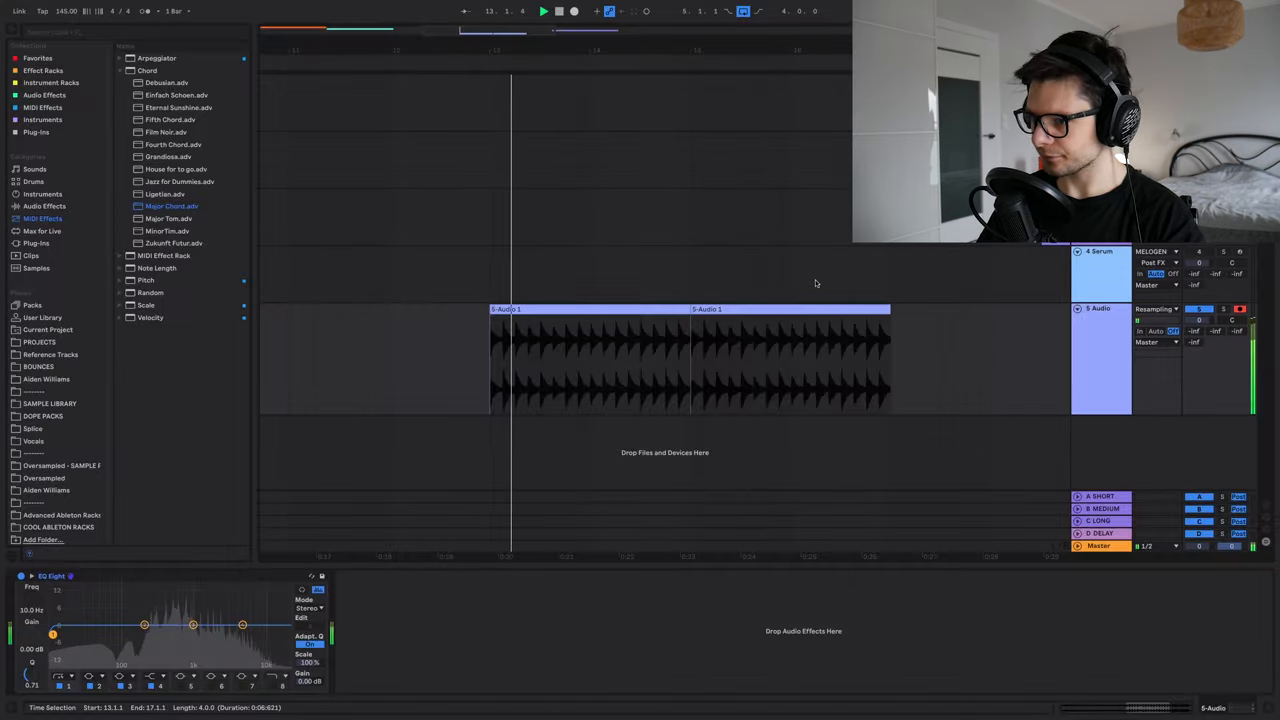
- Consolidate the chopped audio into one clip and add HalfTime and Crystallizer after EQ Eight
{"action": "left_click", "coordinate": [670, 360]}
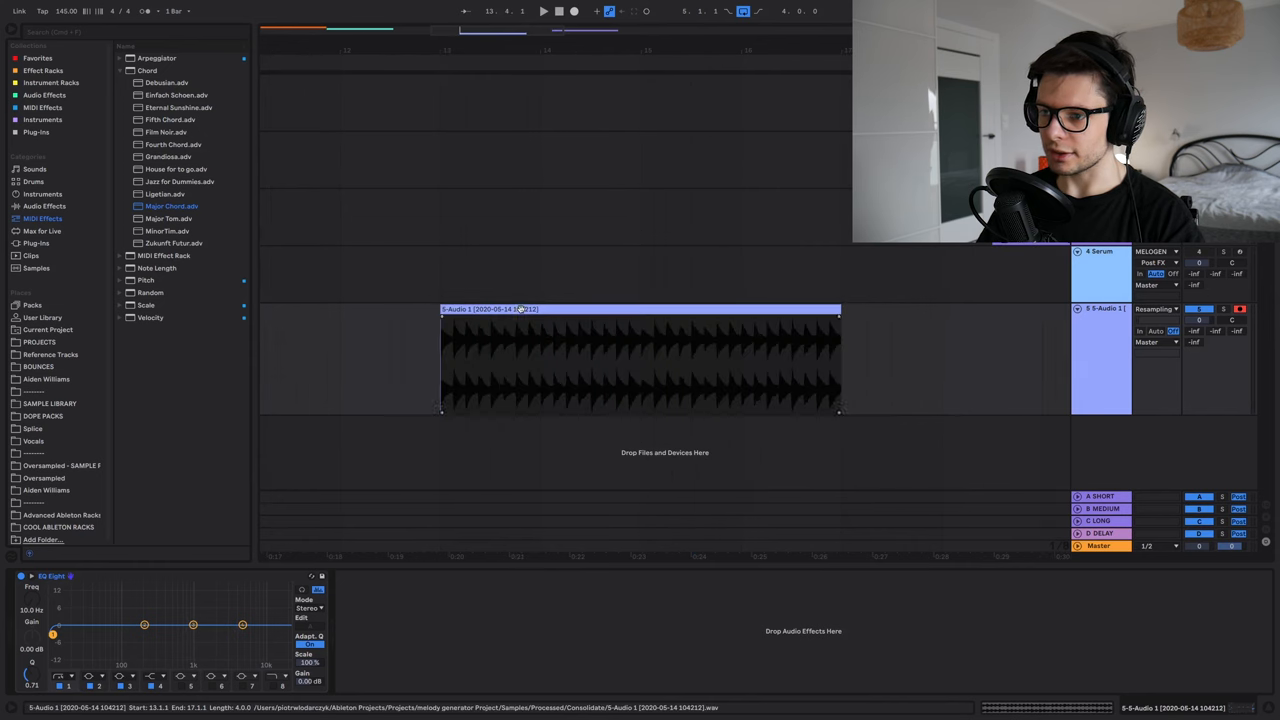
{"action": "left_click", "coordinate": [44, 94]}
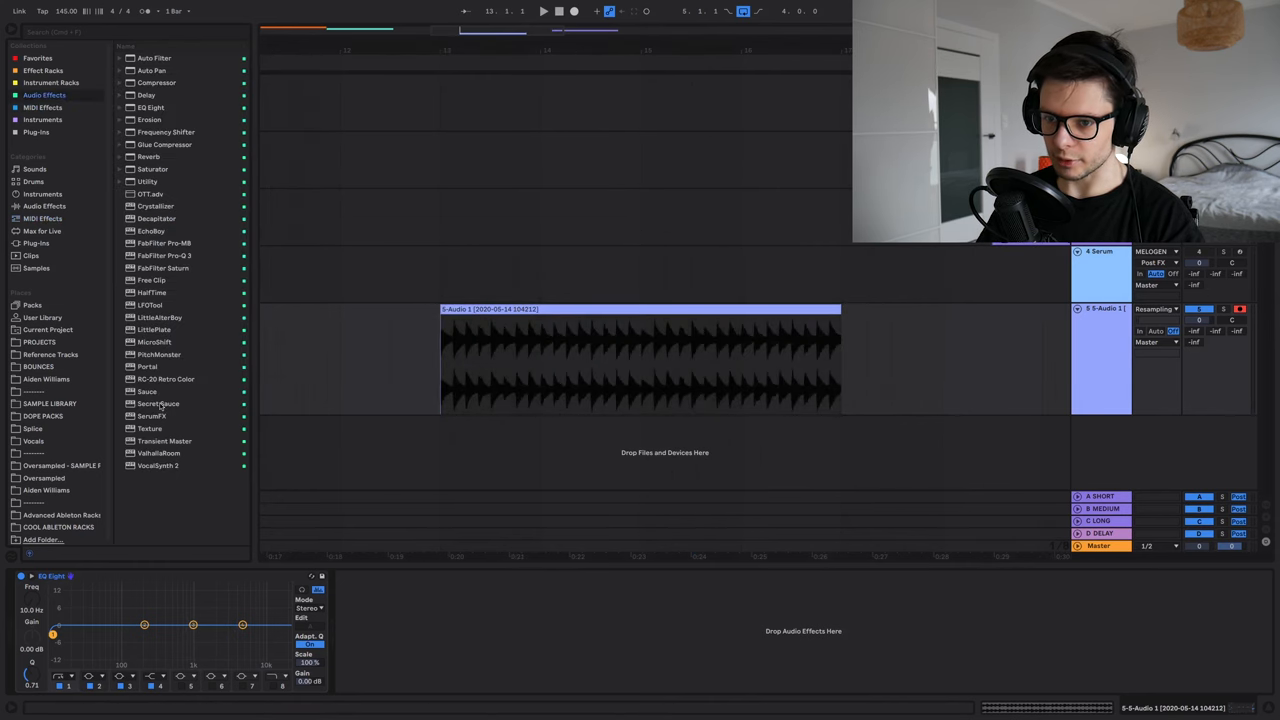
{"action": "double_click", "coordinate": [156, 404]}
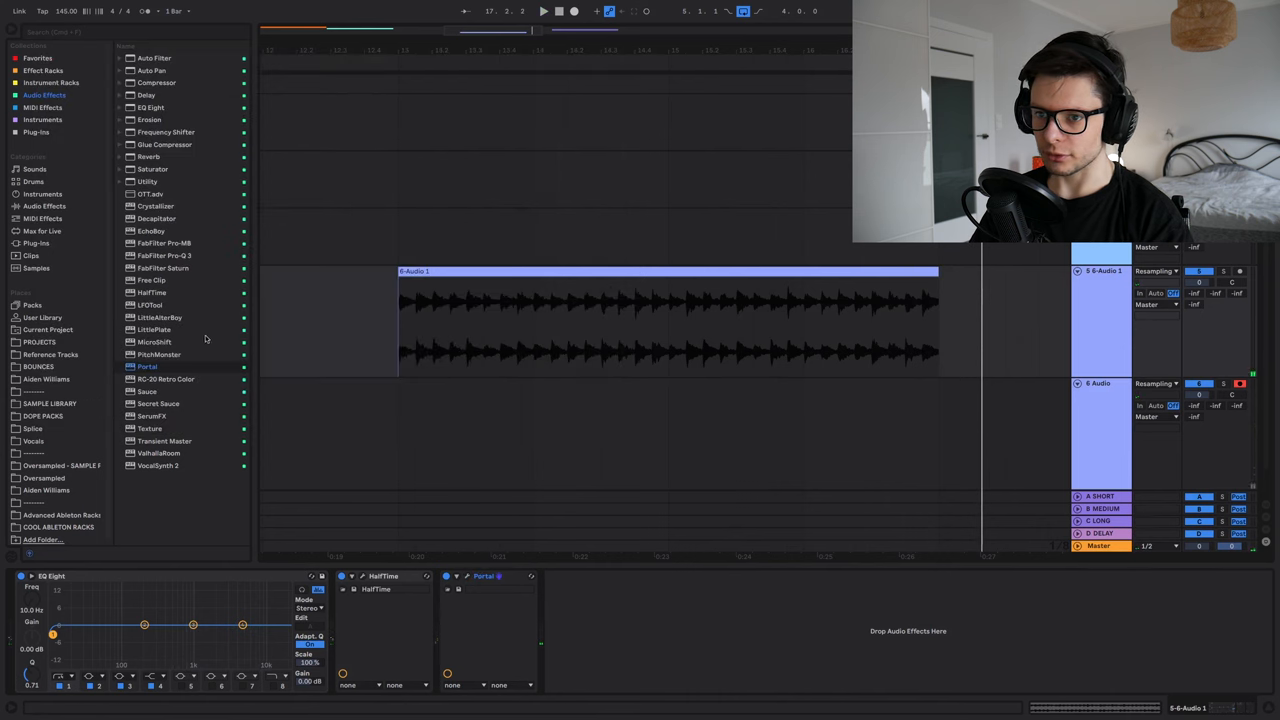
{"action": "double_click", "coordinate": [156, 204]}
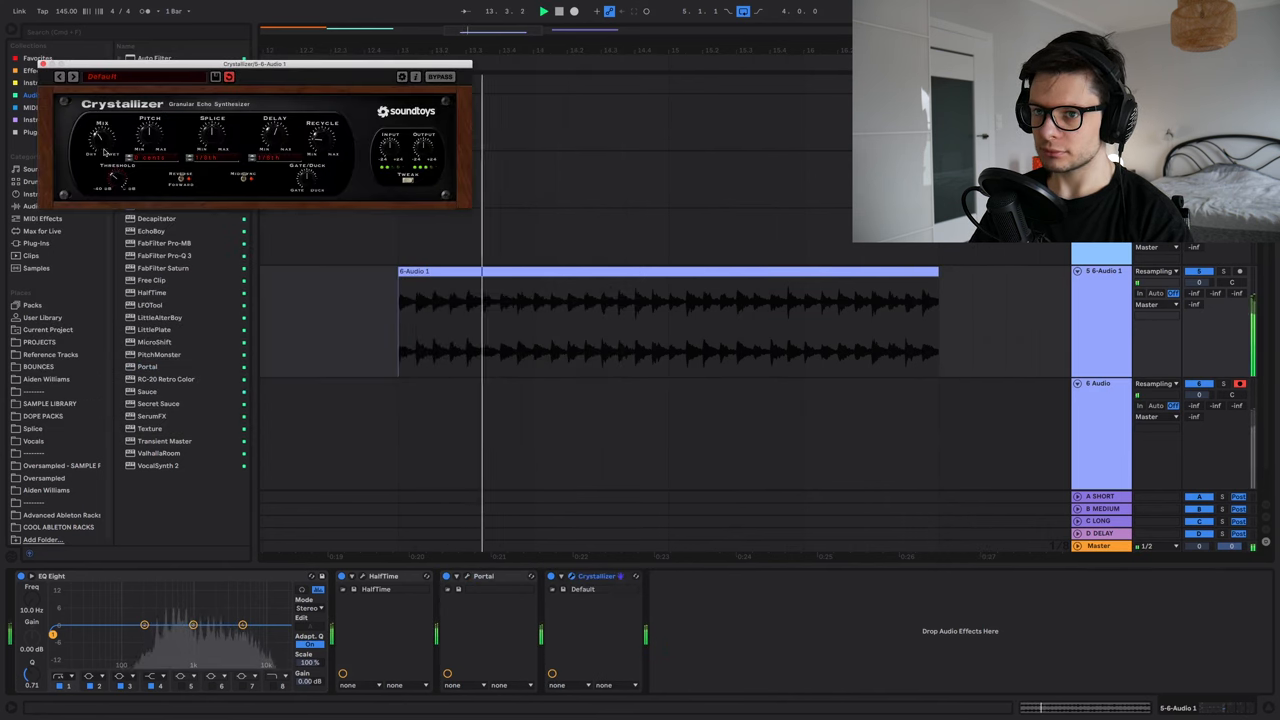